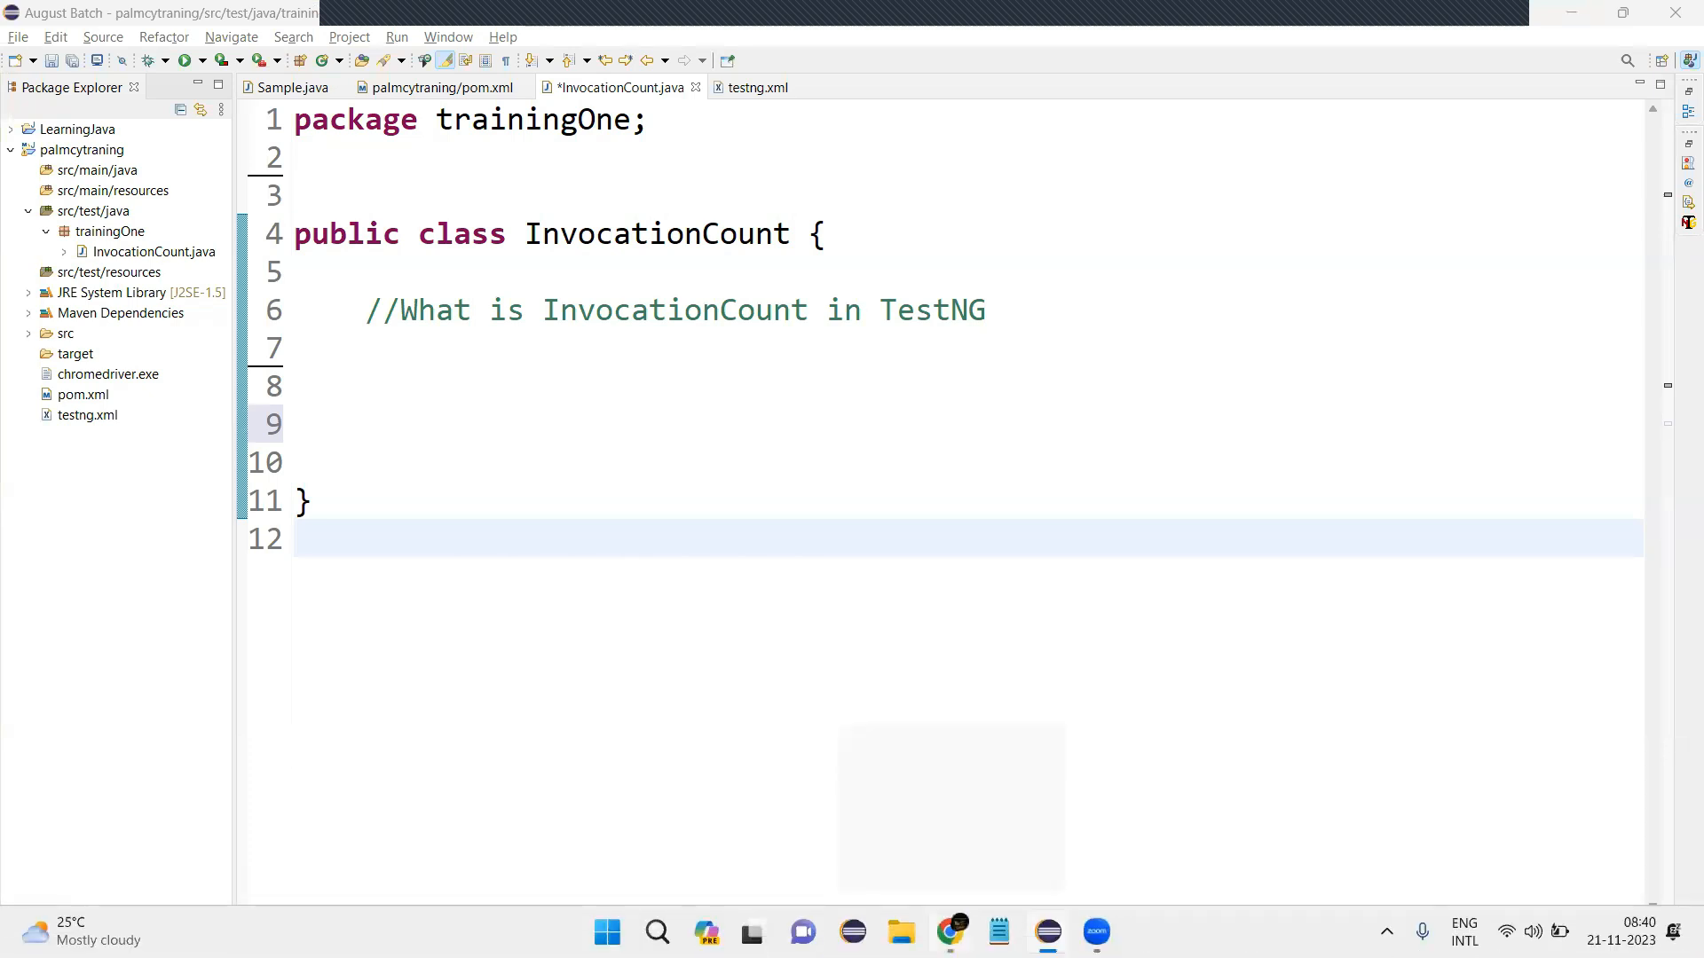
# Step: Switch to Chrome from the taskbar to show the google.co.in home page
pyautogui.click(949, 933)
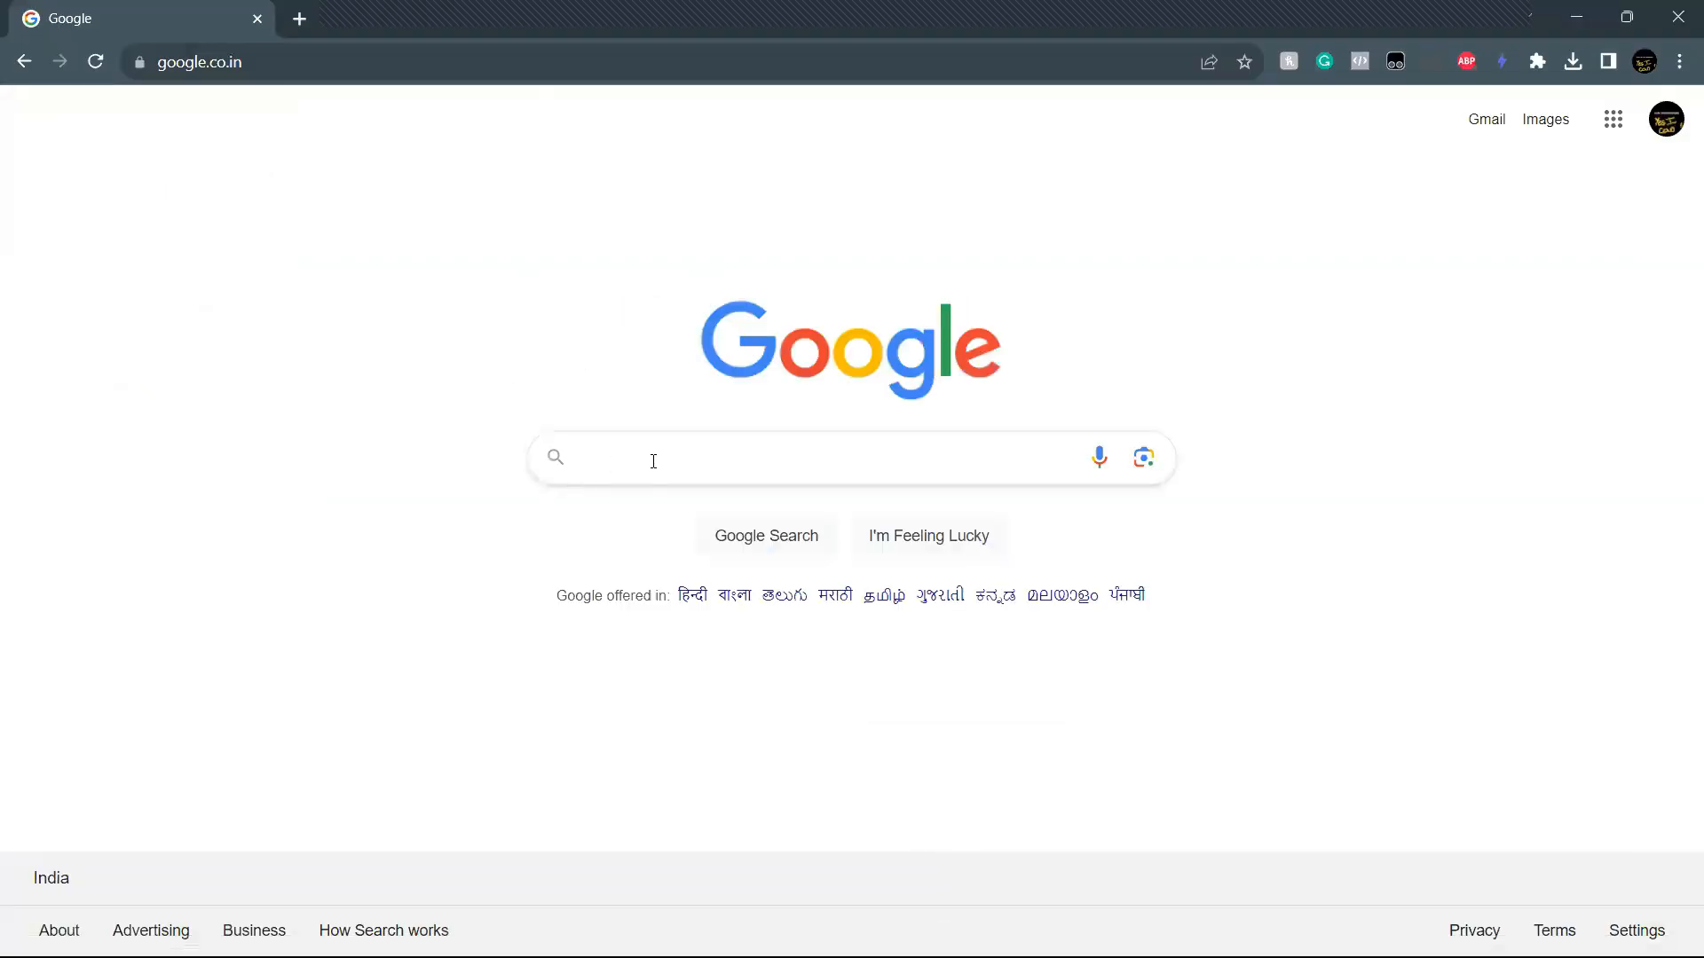
pyautogui.moveTo(1001, 490)
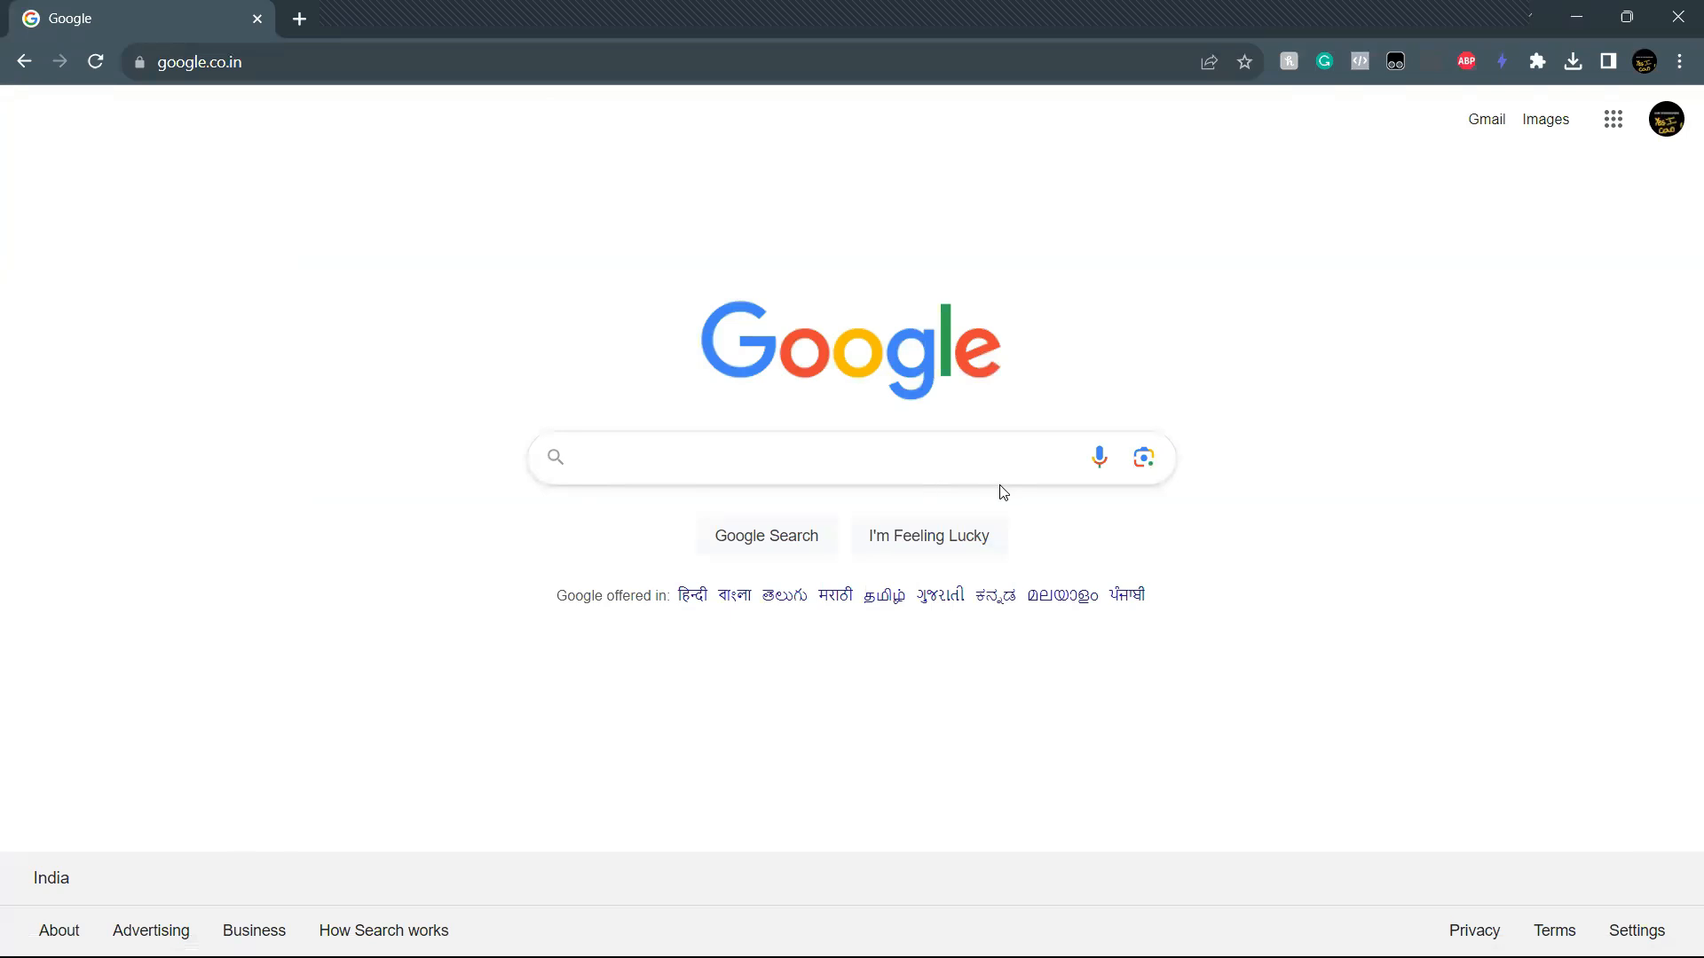
pyautogui.moveTo(835, 780)
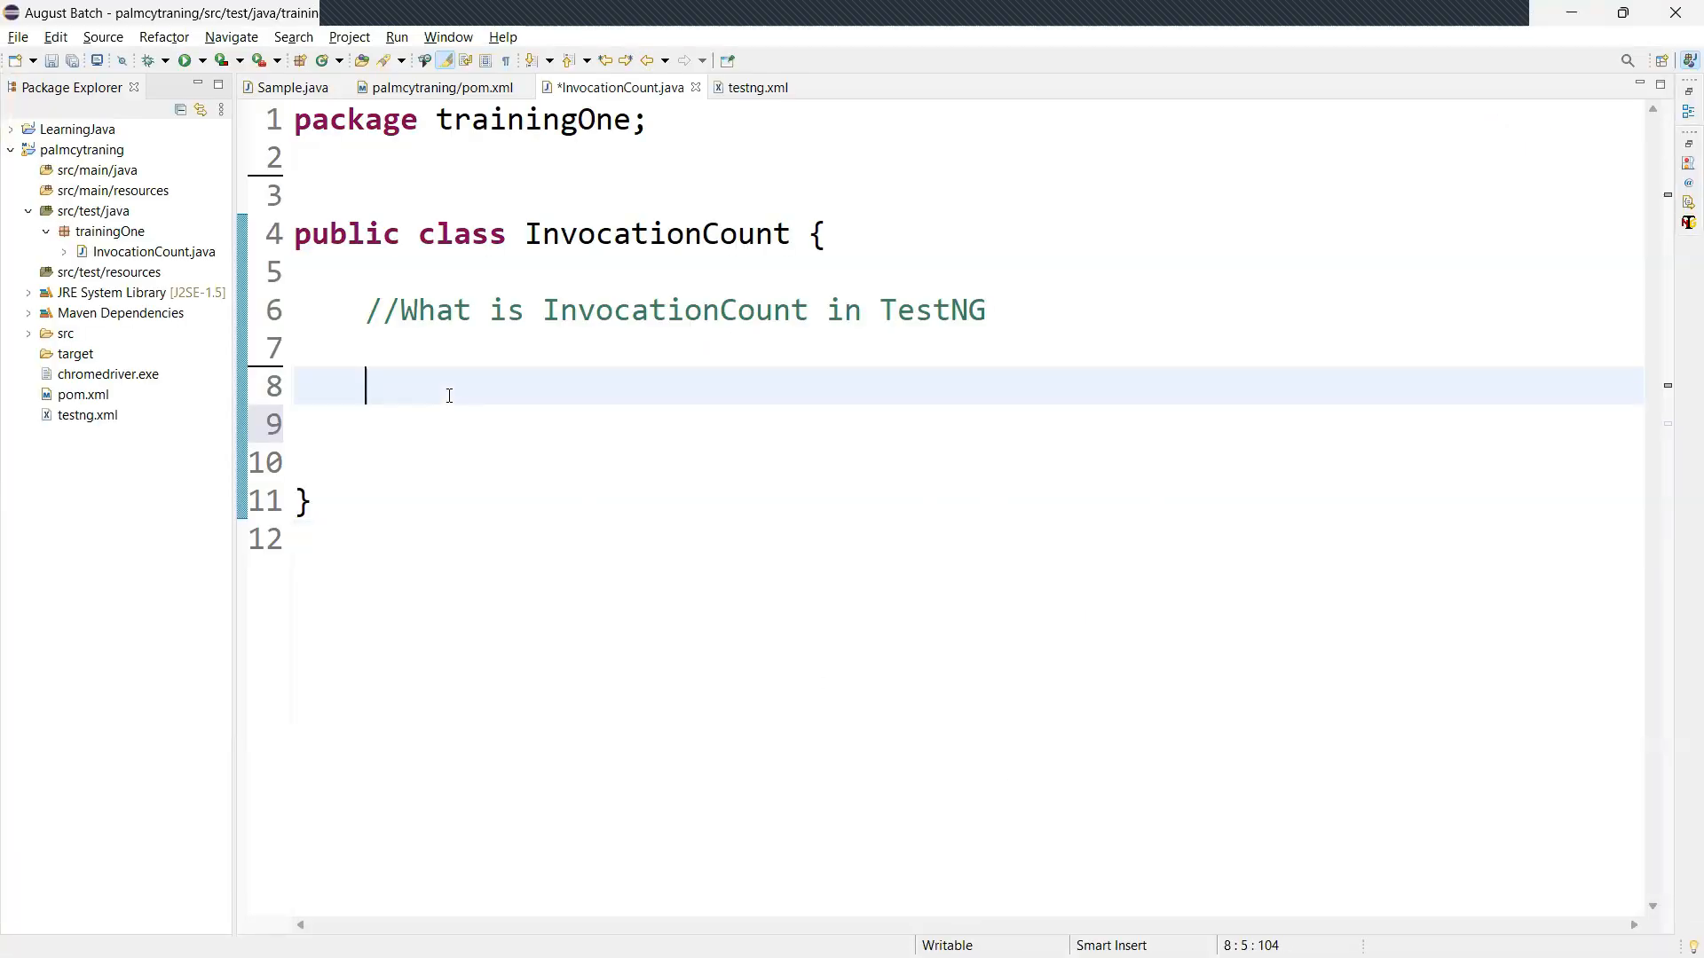
# Step: Declare a public void searchGoogle() method in InvocationCount.java
pyautogui.write('public vi')
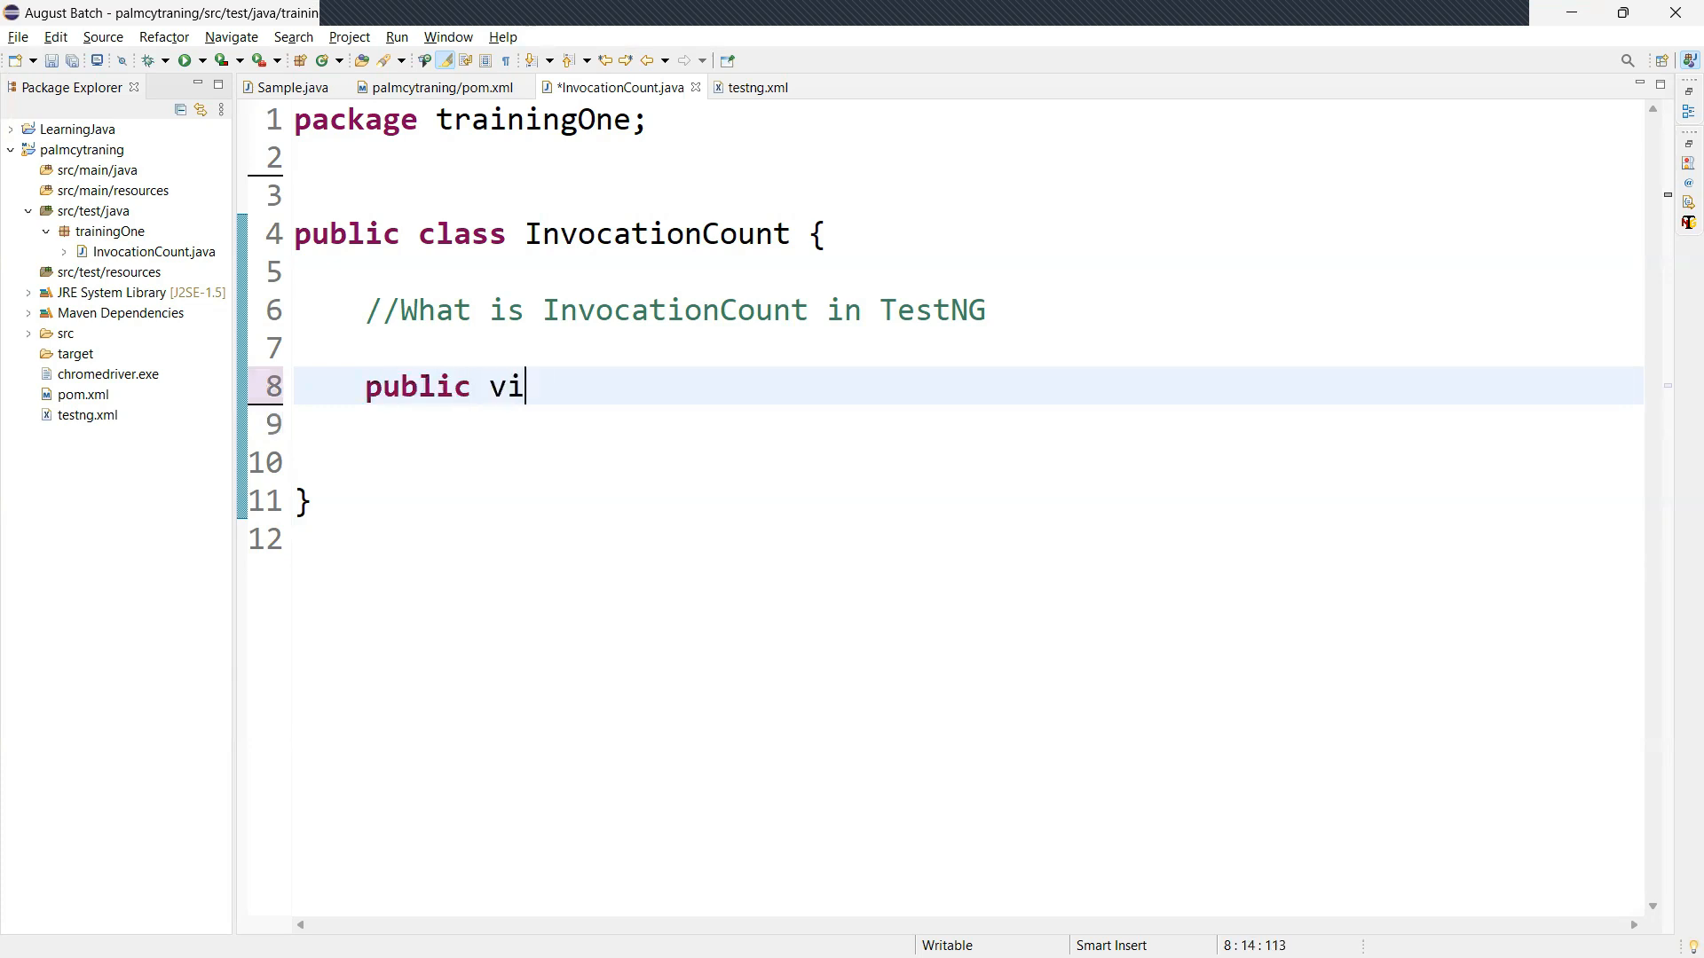
pyautogui.write('oid')
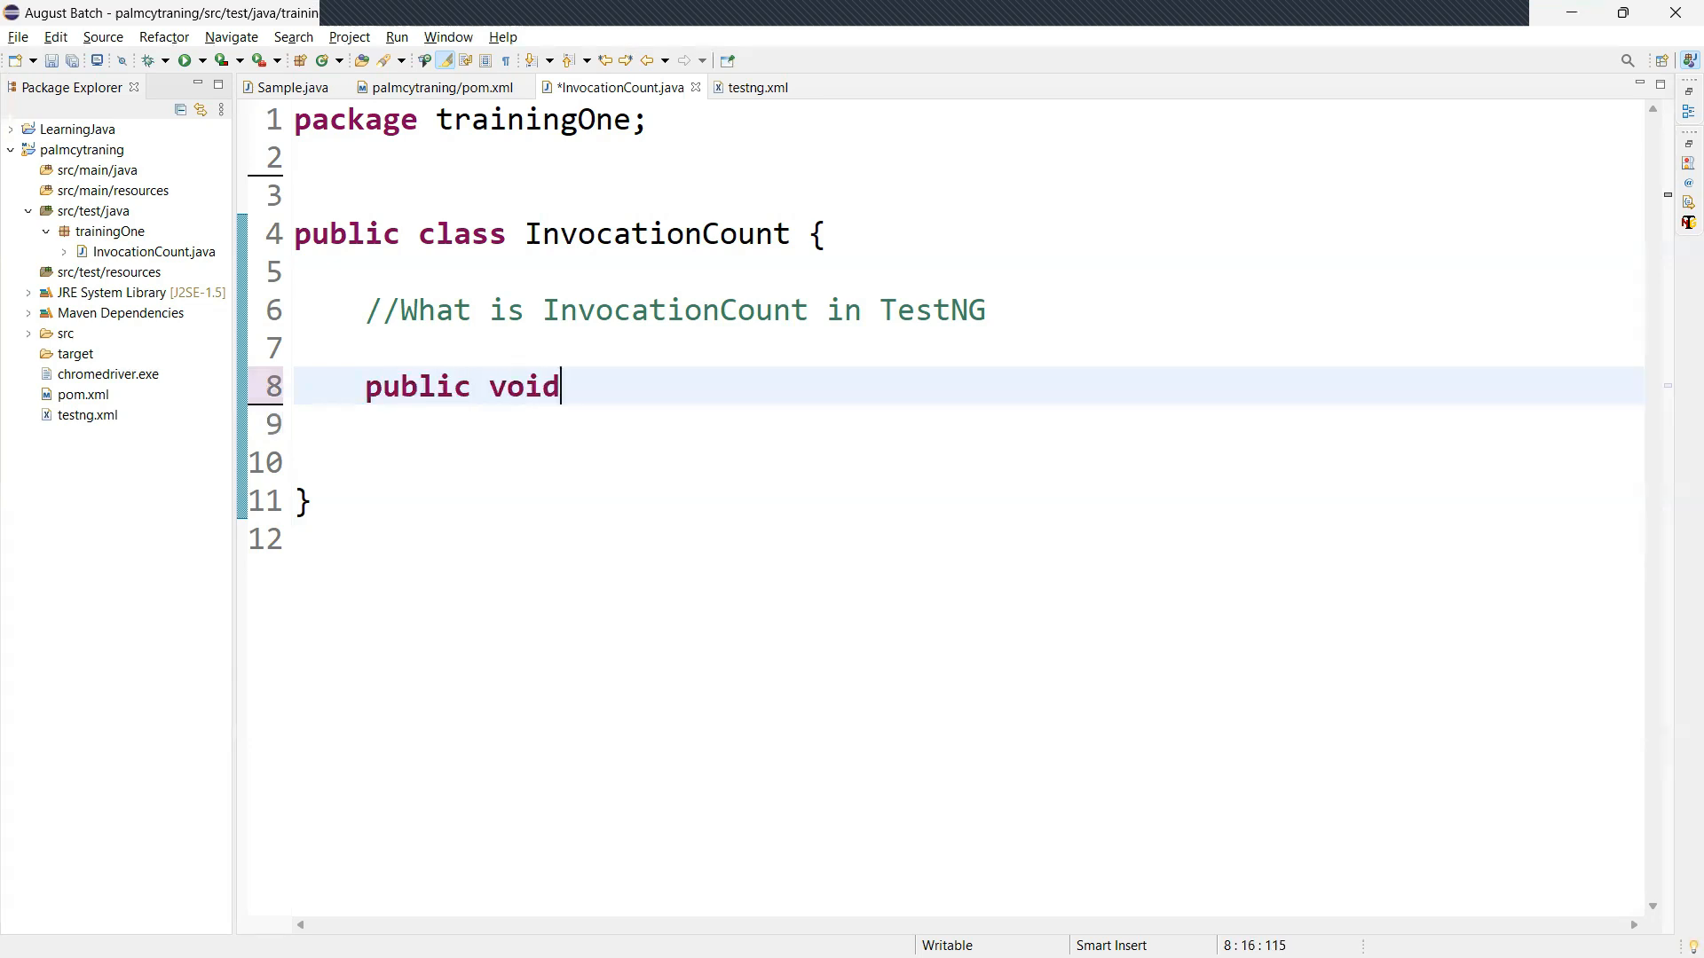
pyautogui.write('se')
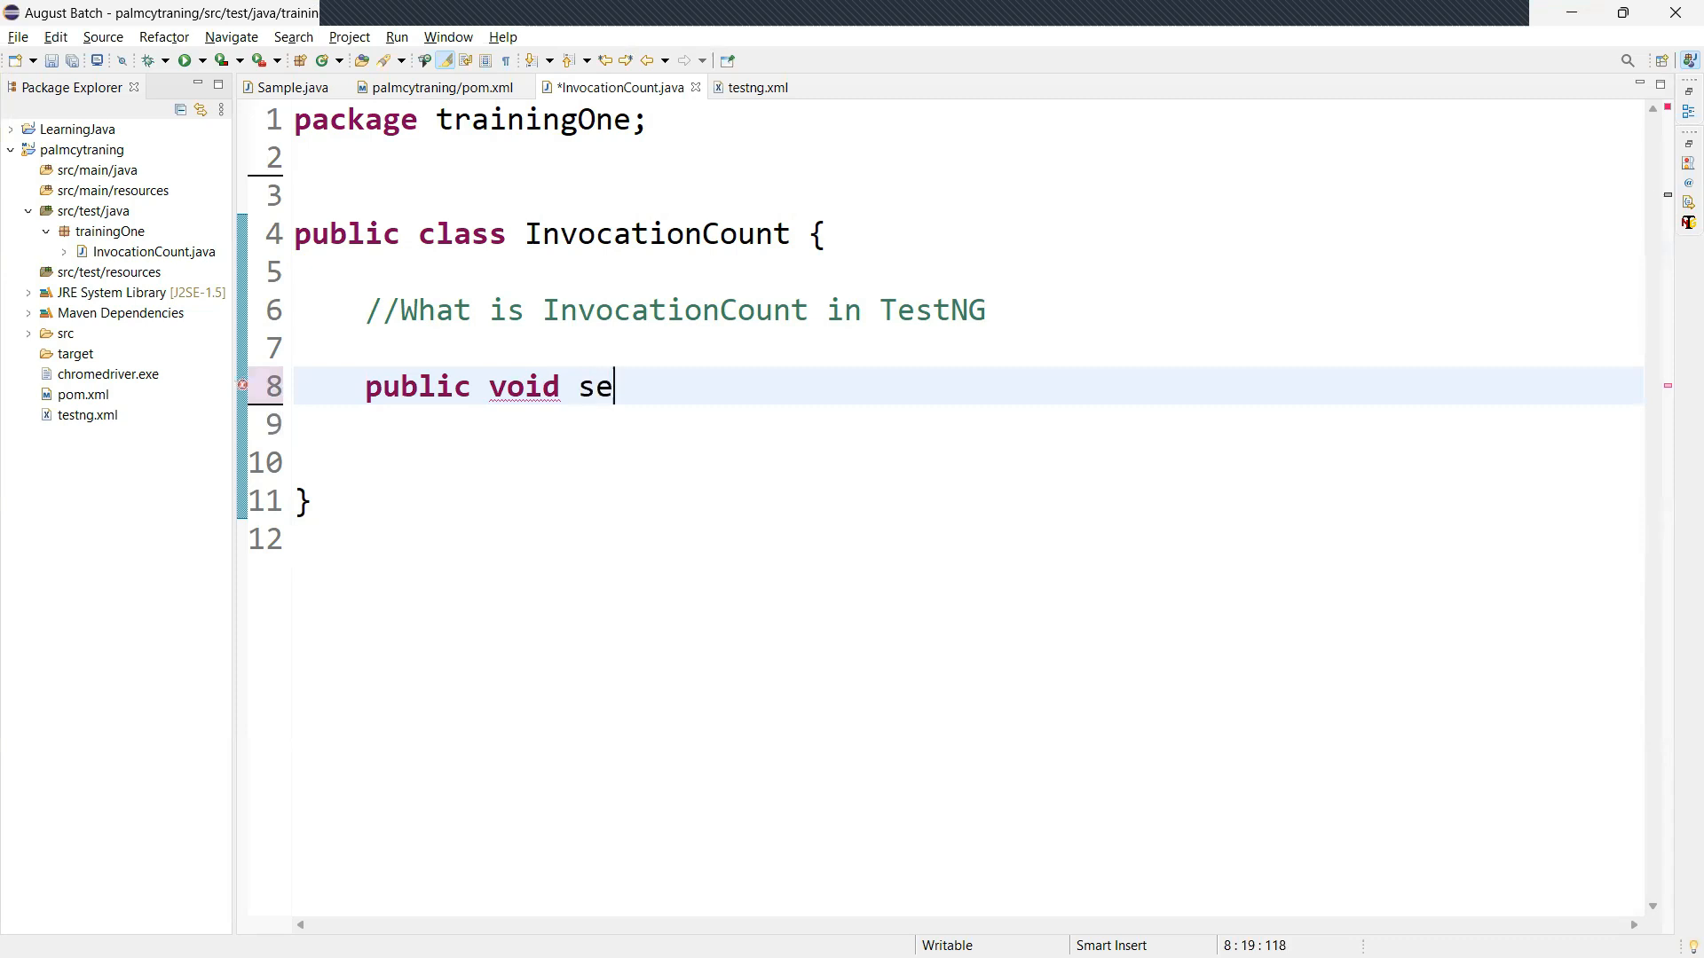
pyautogui.write('archGoogle() {')
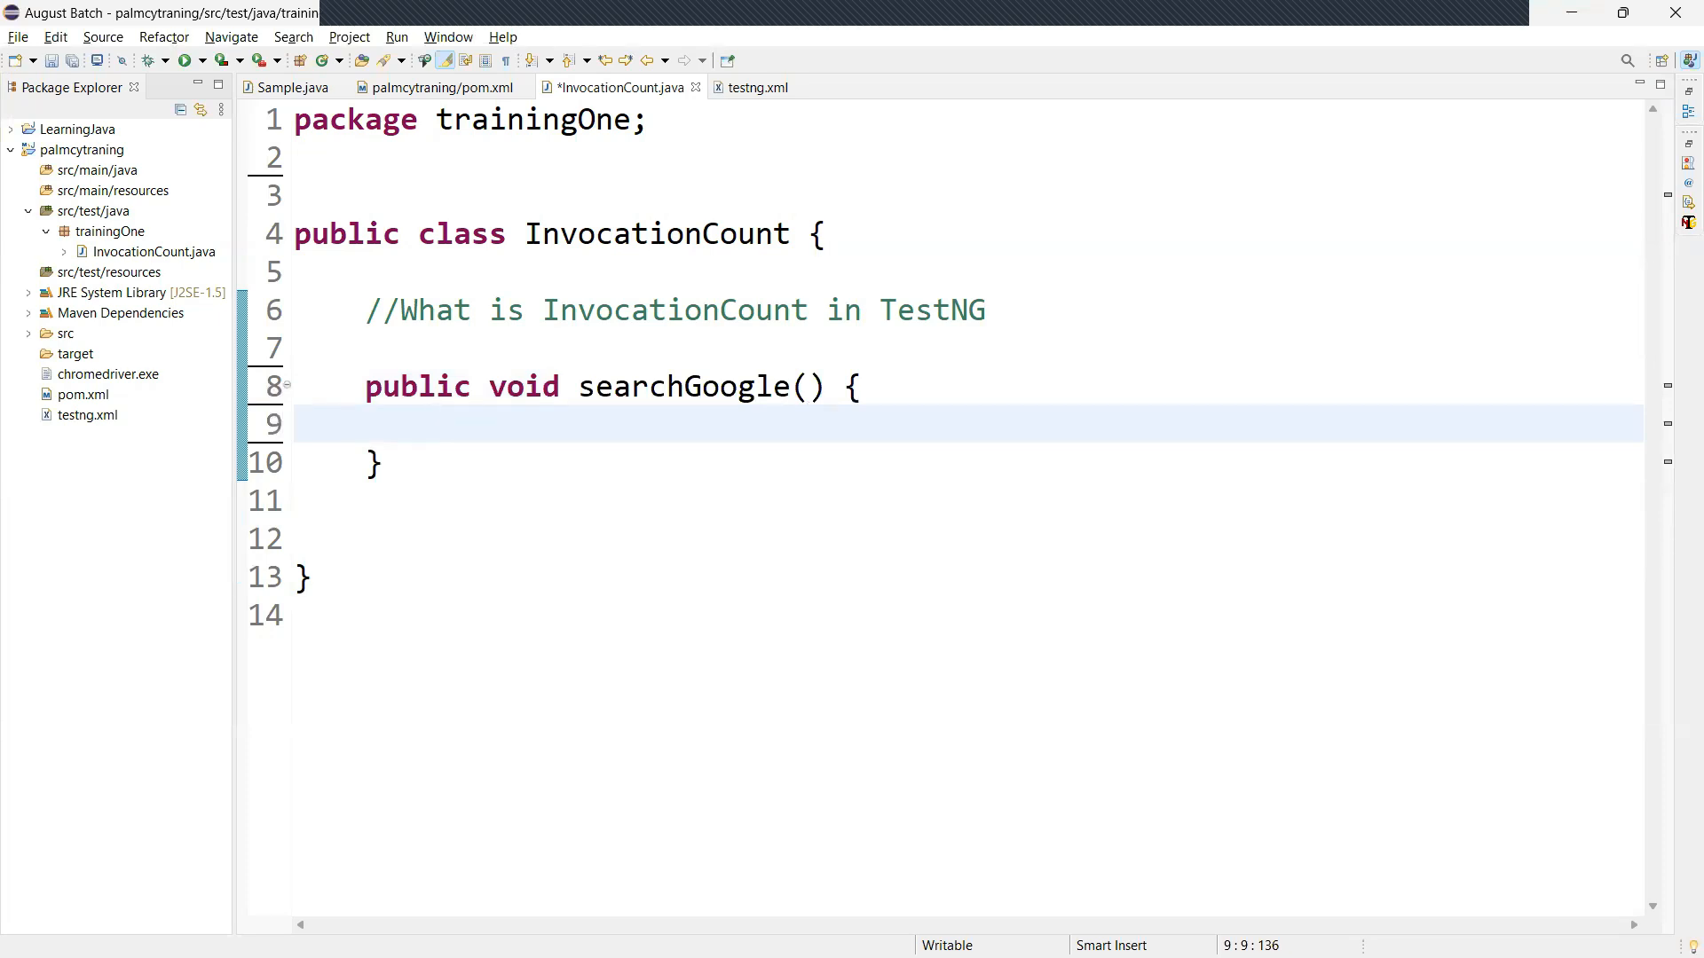
pyautogui.press('Enter')
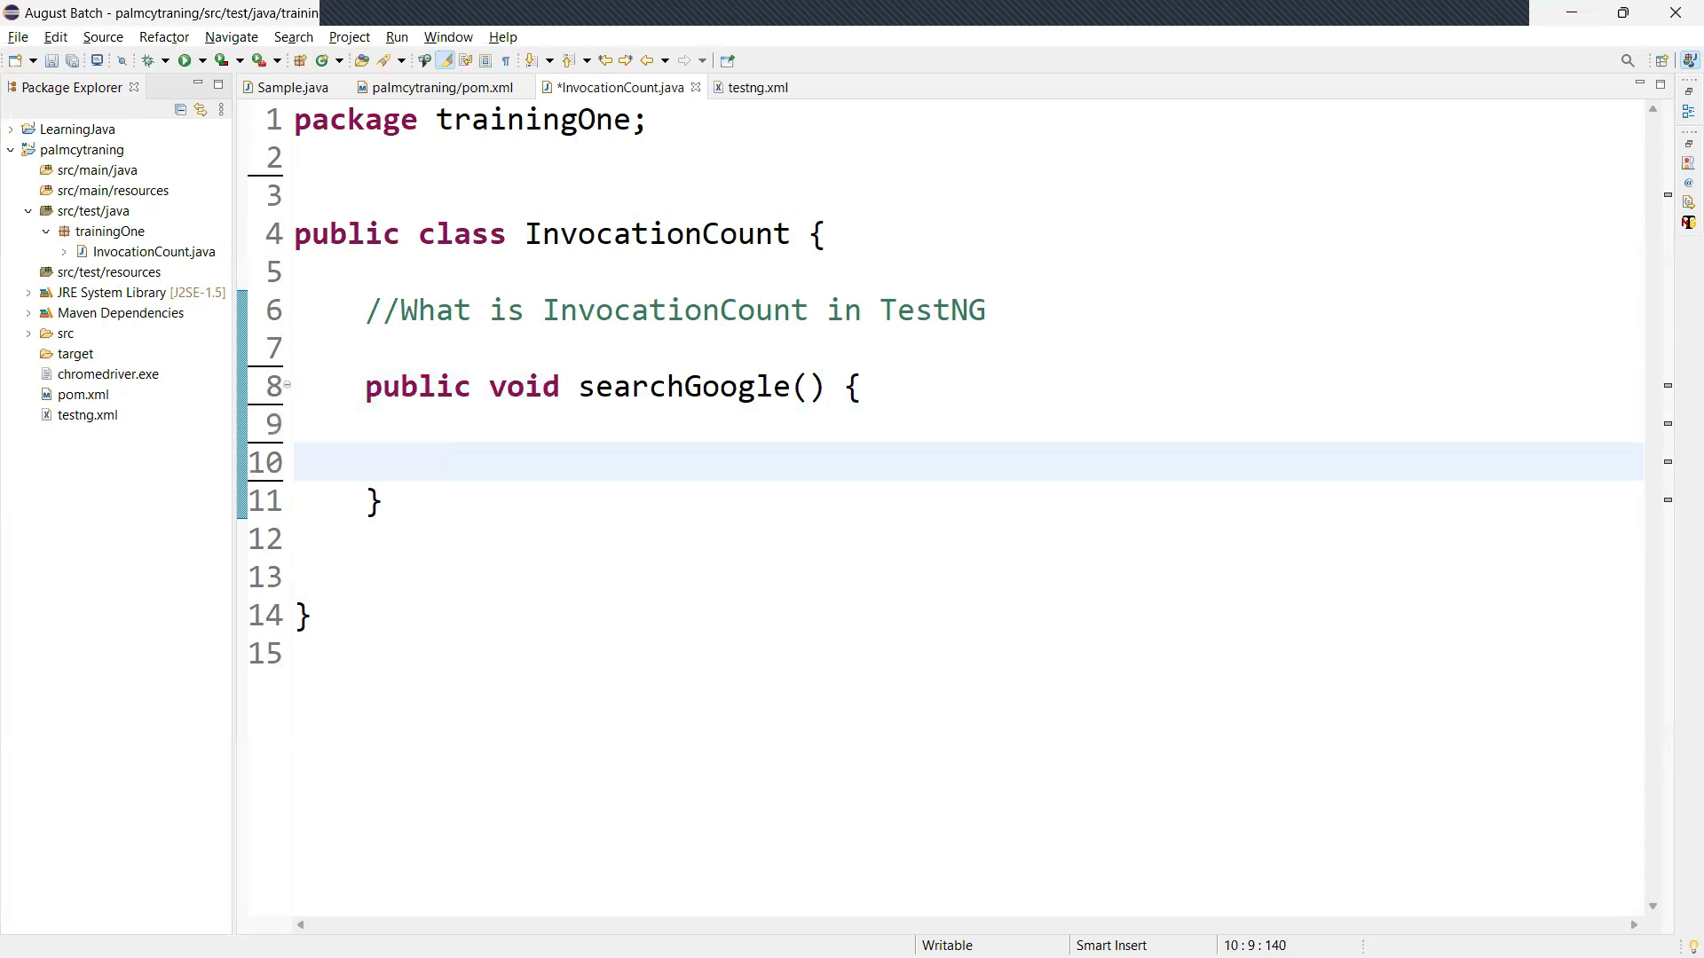
# Step: Create the driver with WebDriver driver = new ChromeDriver(); and begin driver.get
pyautogui.write('WebDriver')
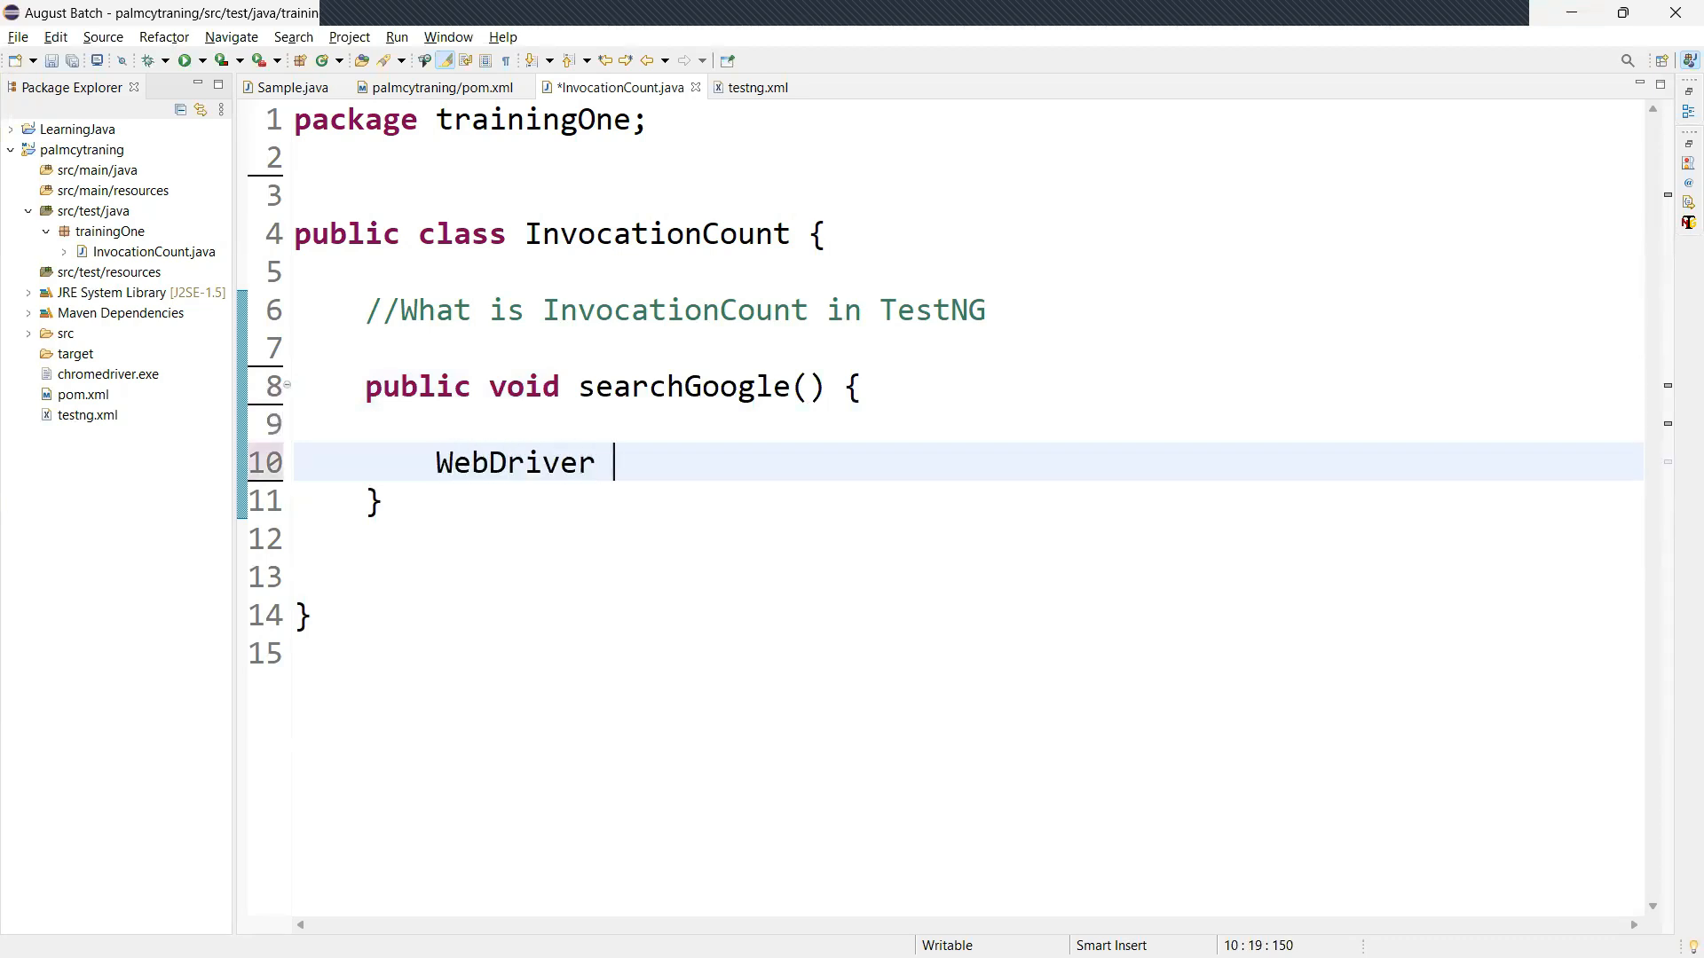
pyautogui.write('driver = ne')
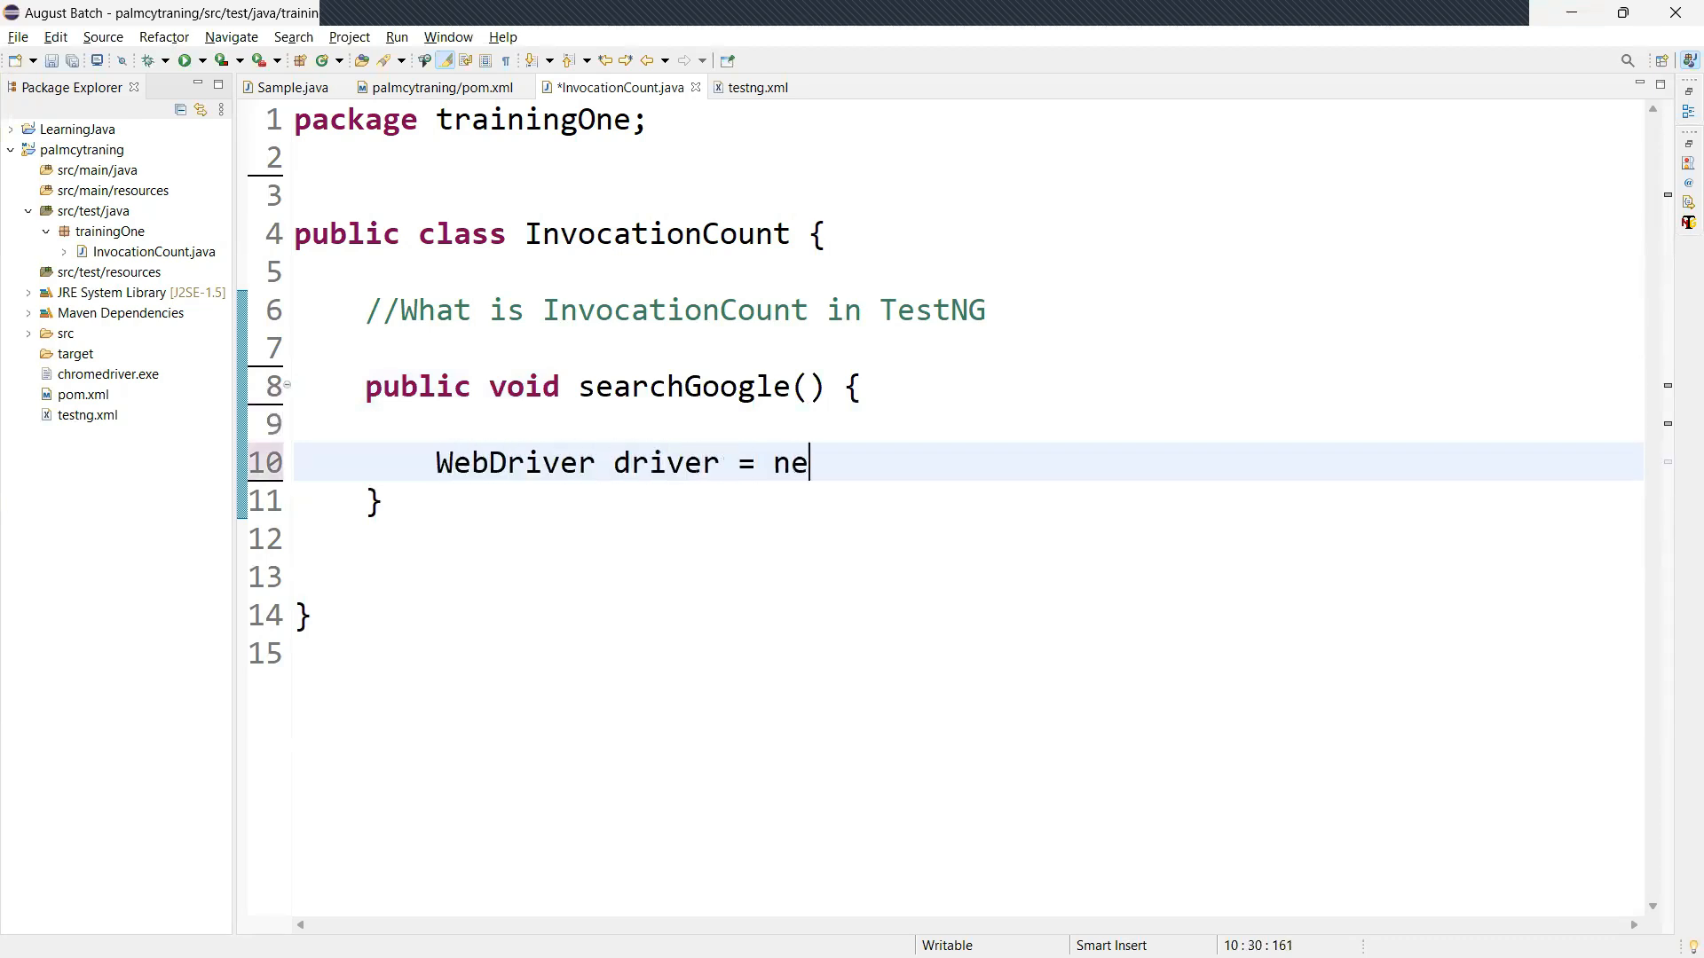
pyautogui.write('w ChromeDriv')
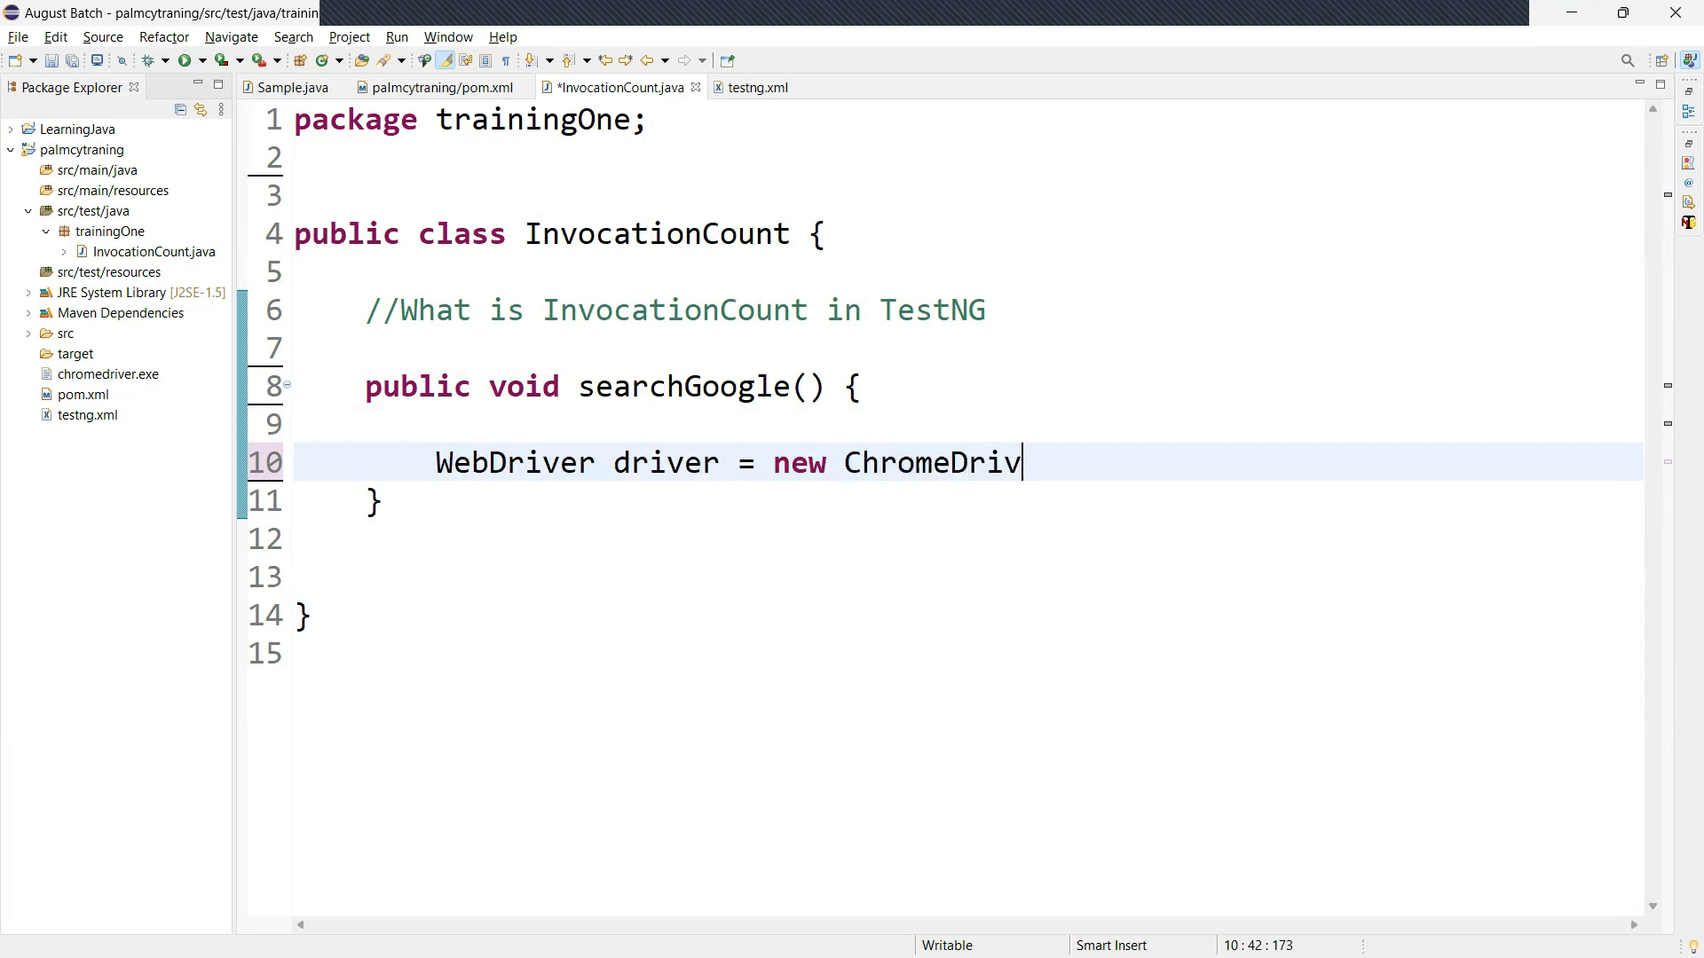
pyautogui.write('er();')
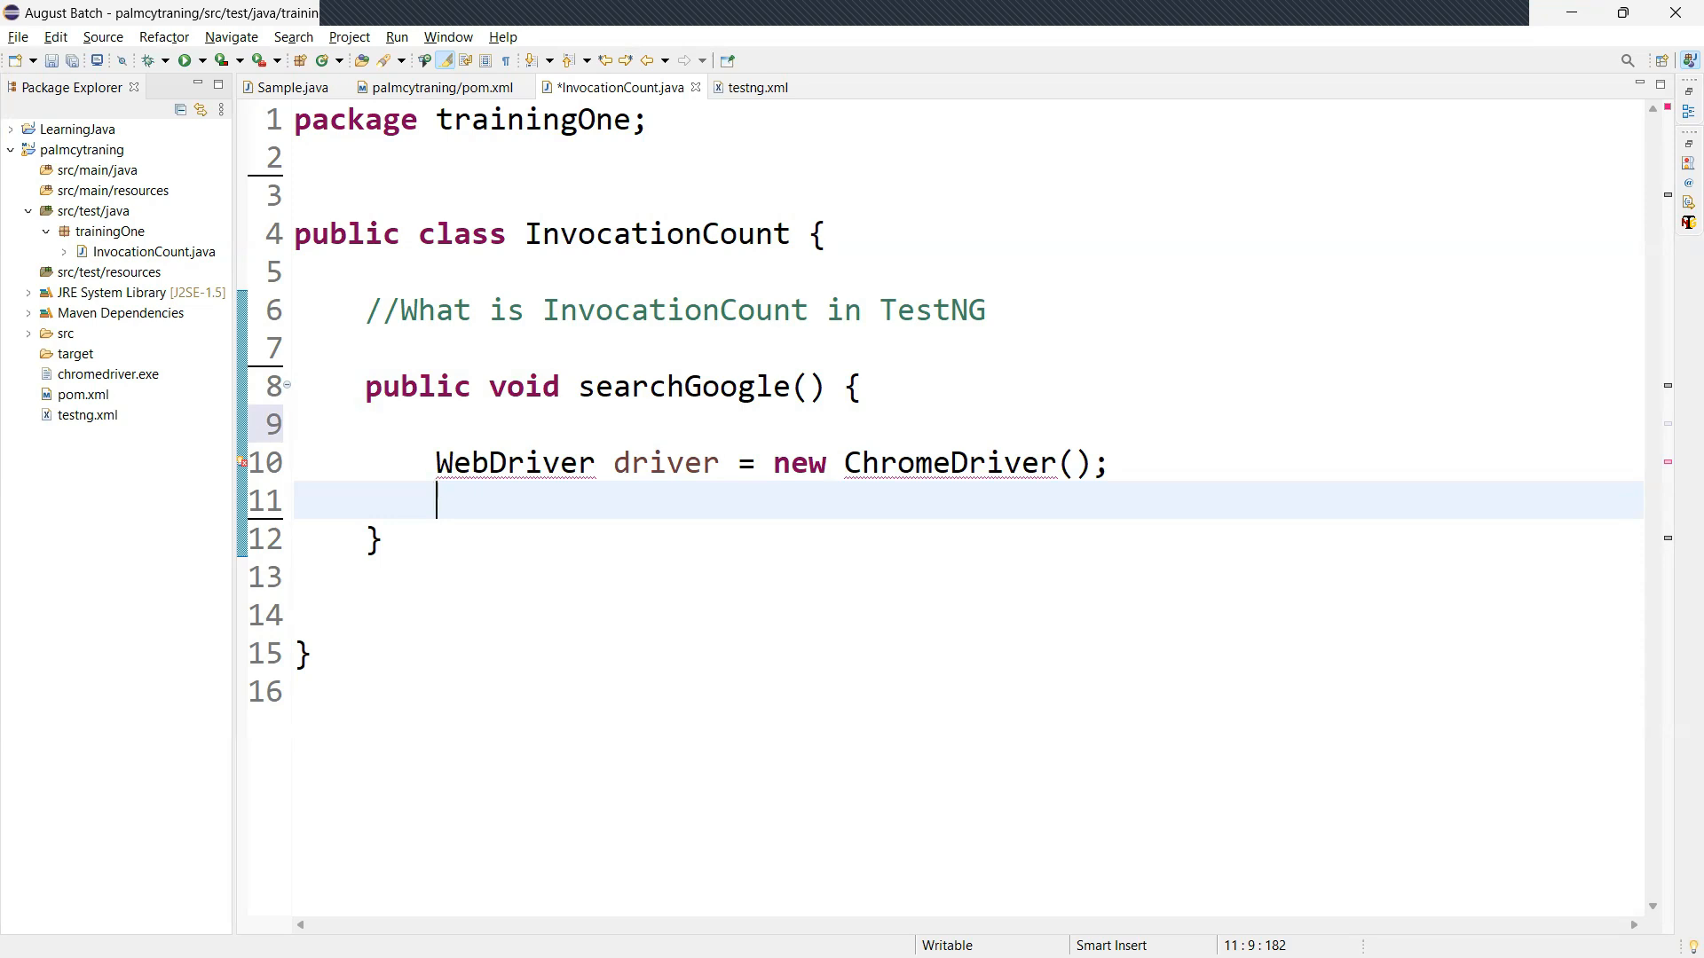
pyautogui.write('d')
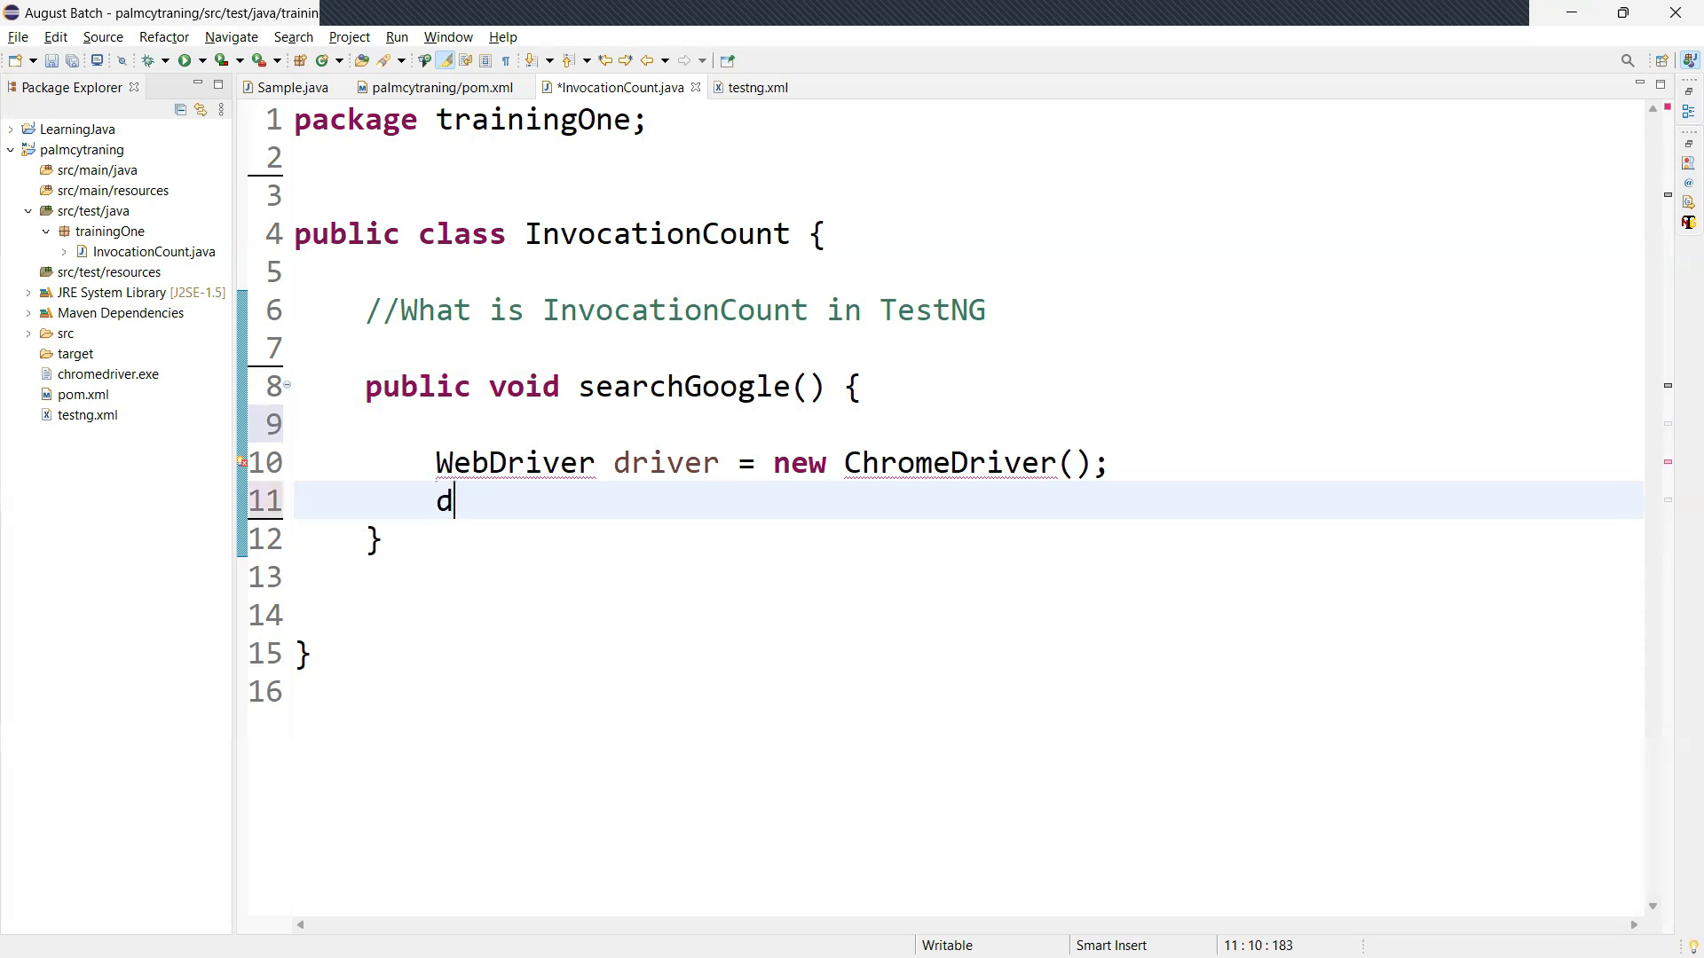
pyautogui.write('river.get("https://www.google.co.in/");')
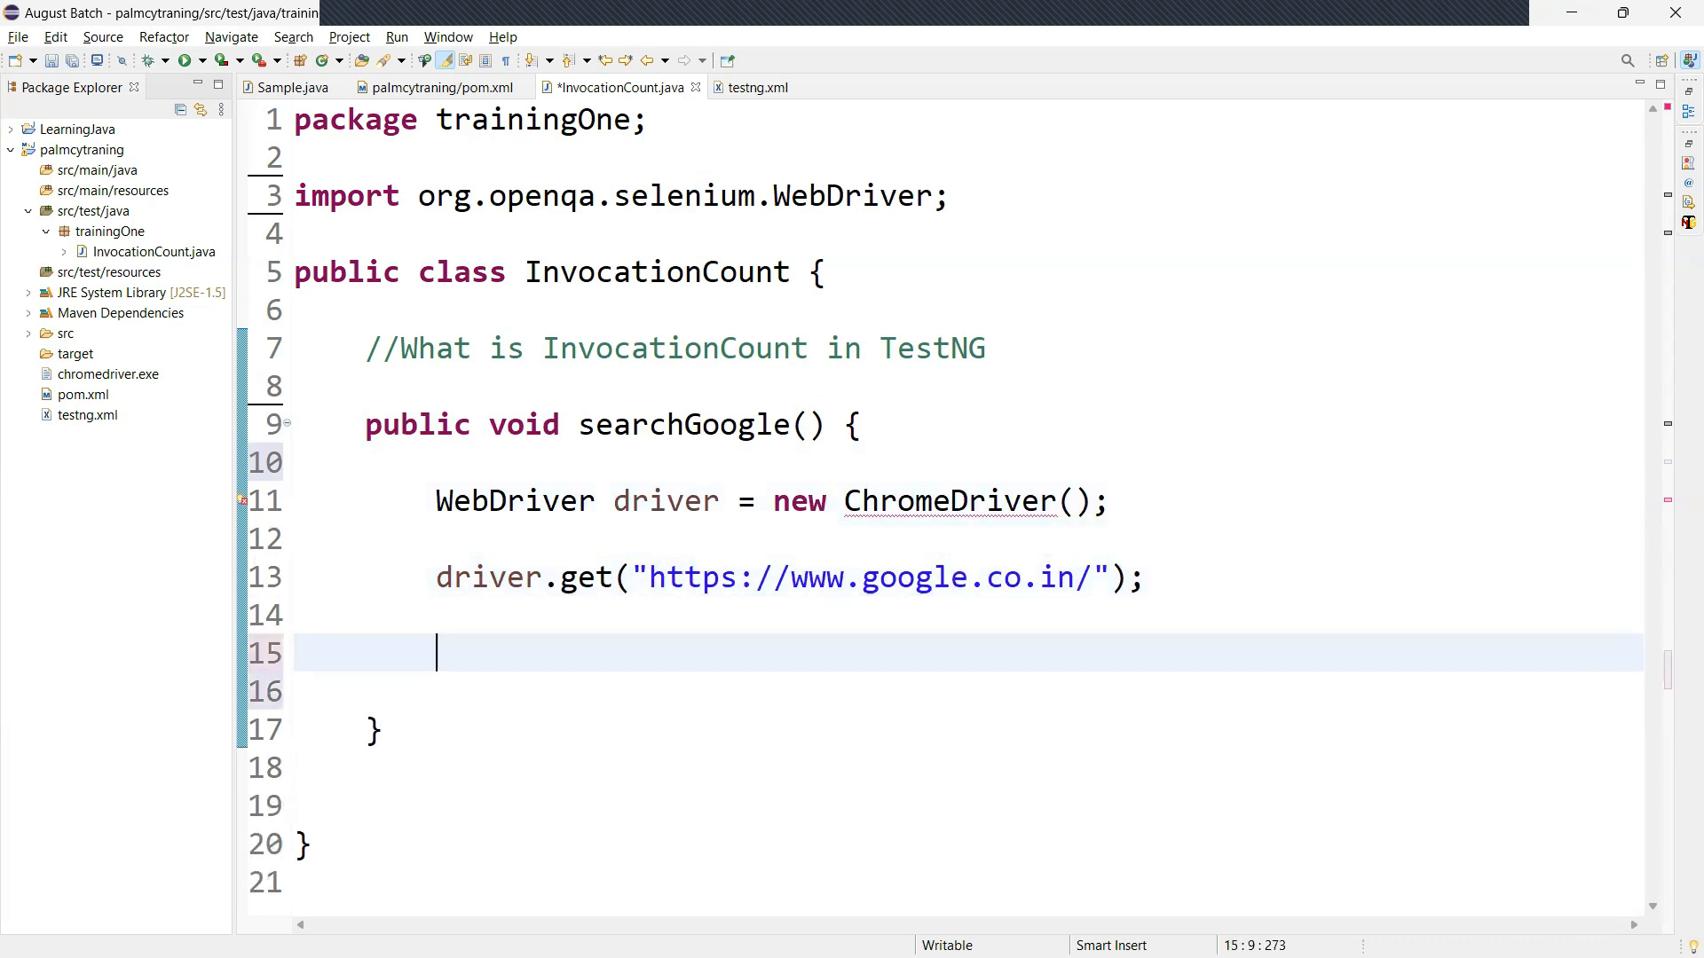
# Step: Find the search box By name "q" and send it "iphone price" + Keys.ENTER
pyautogui.write('dri')
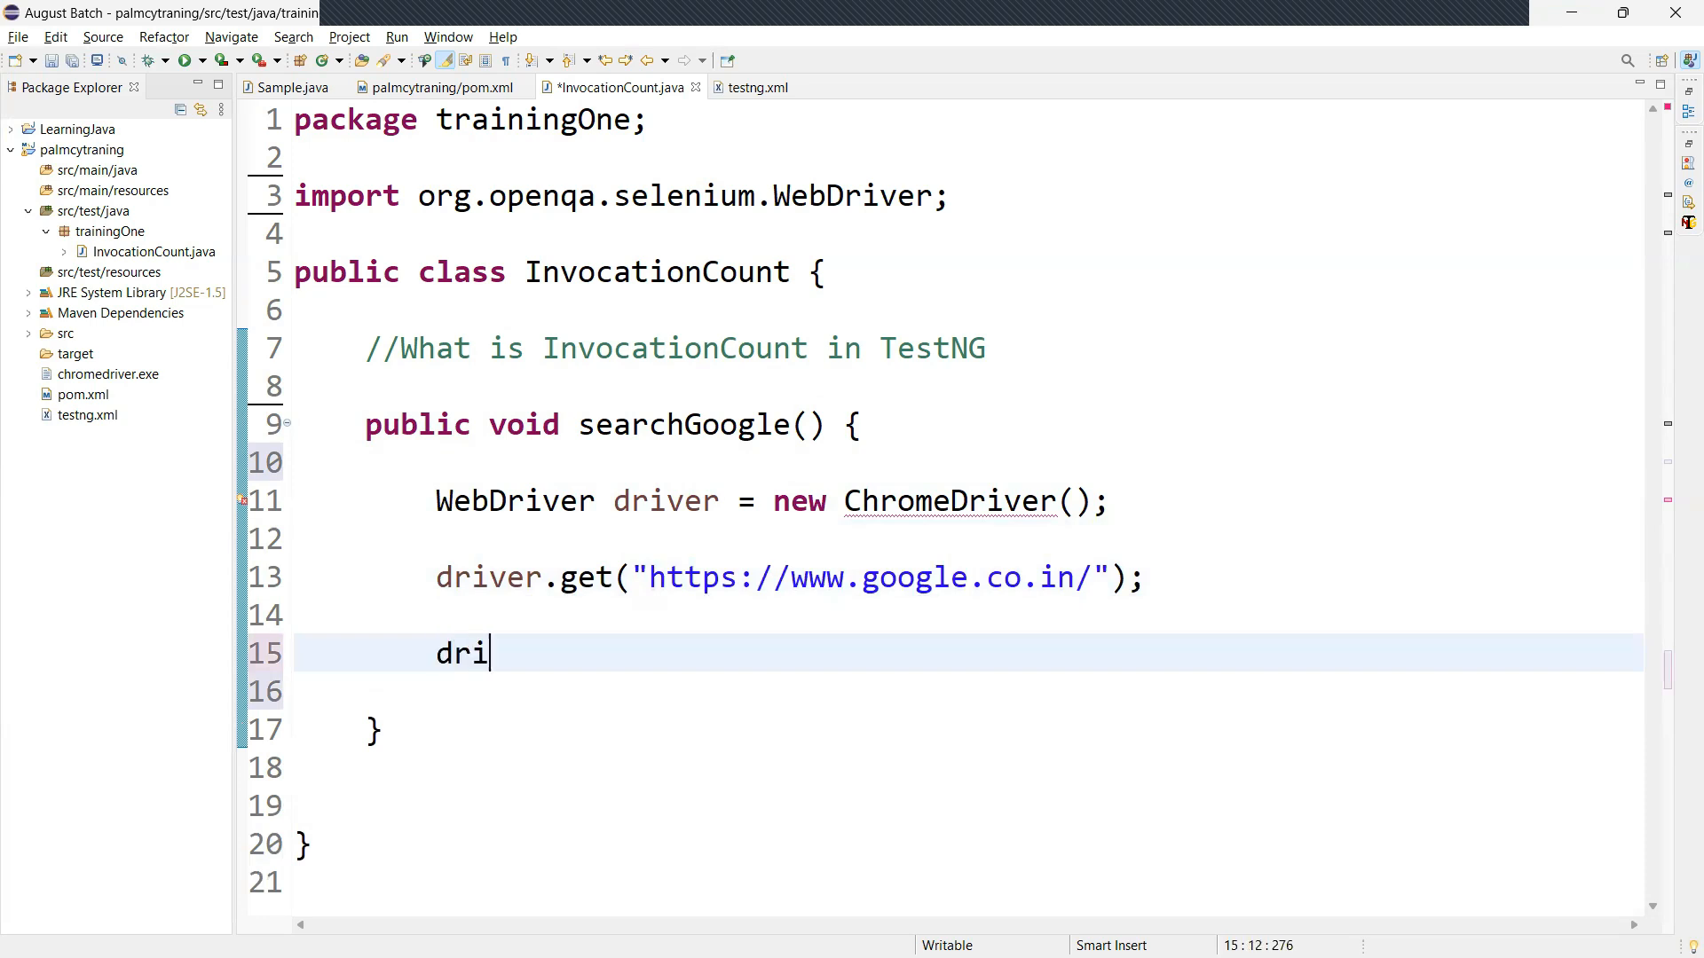
pyautogui.write('ver.findElement(By.name(null')
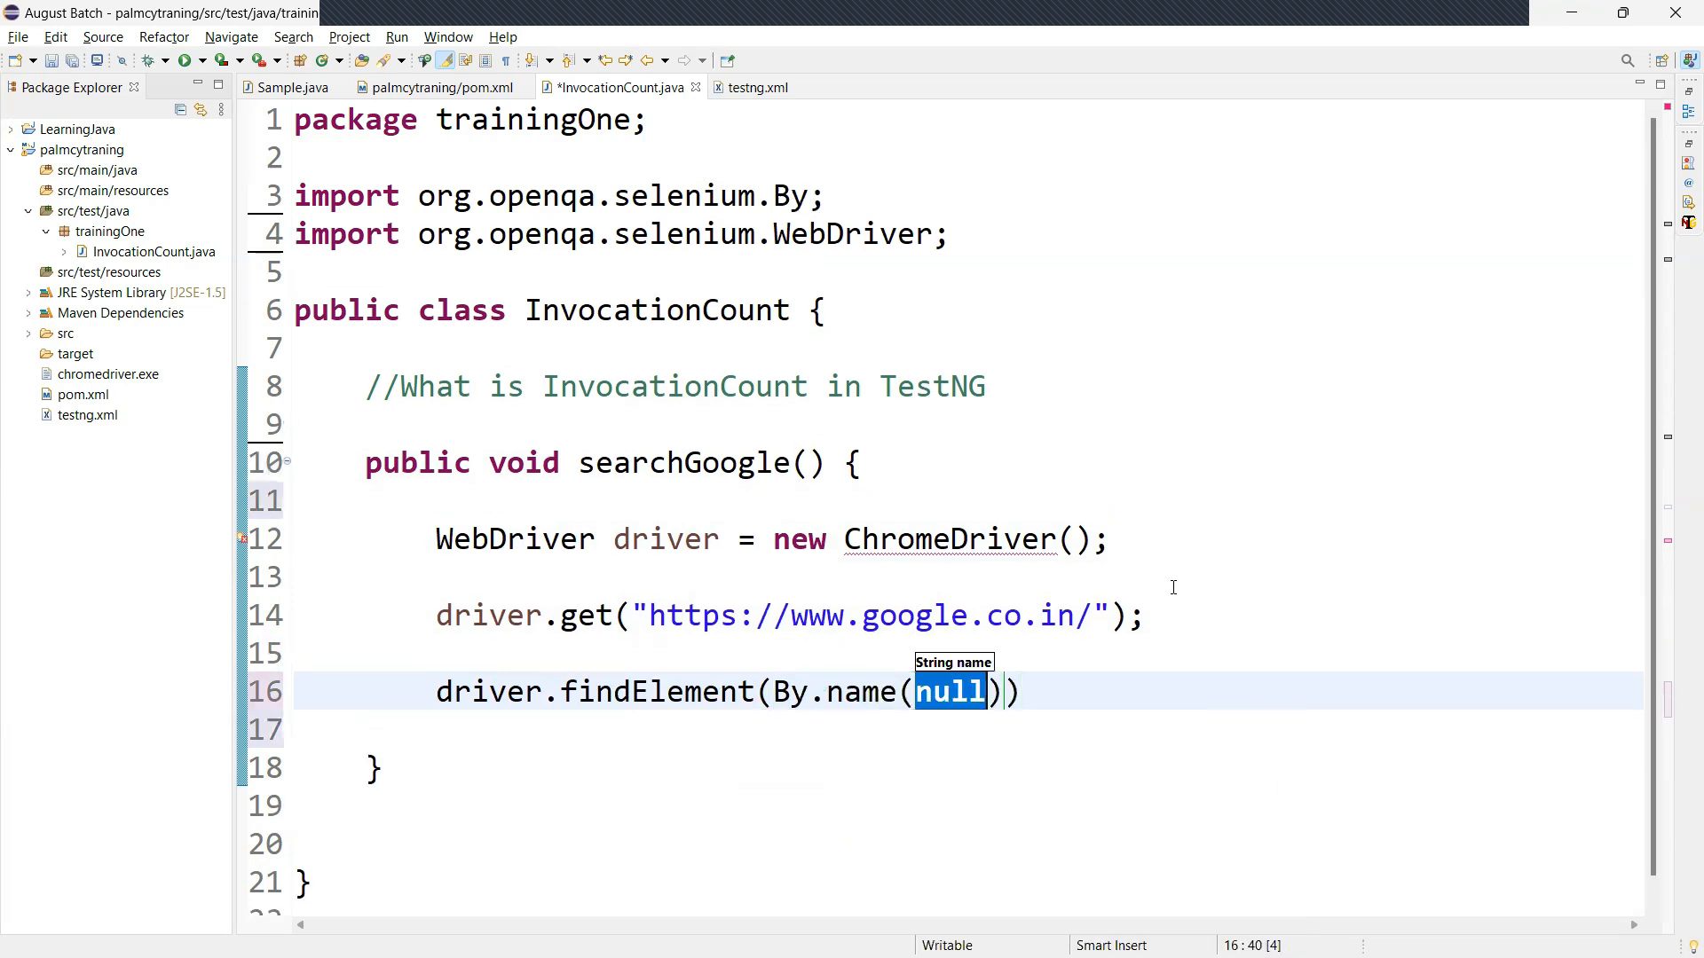
pyautogui.write('"q"')
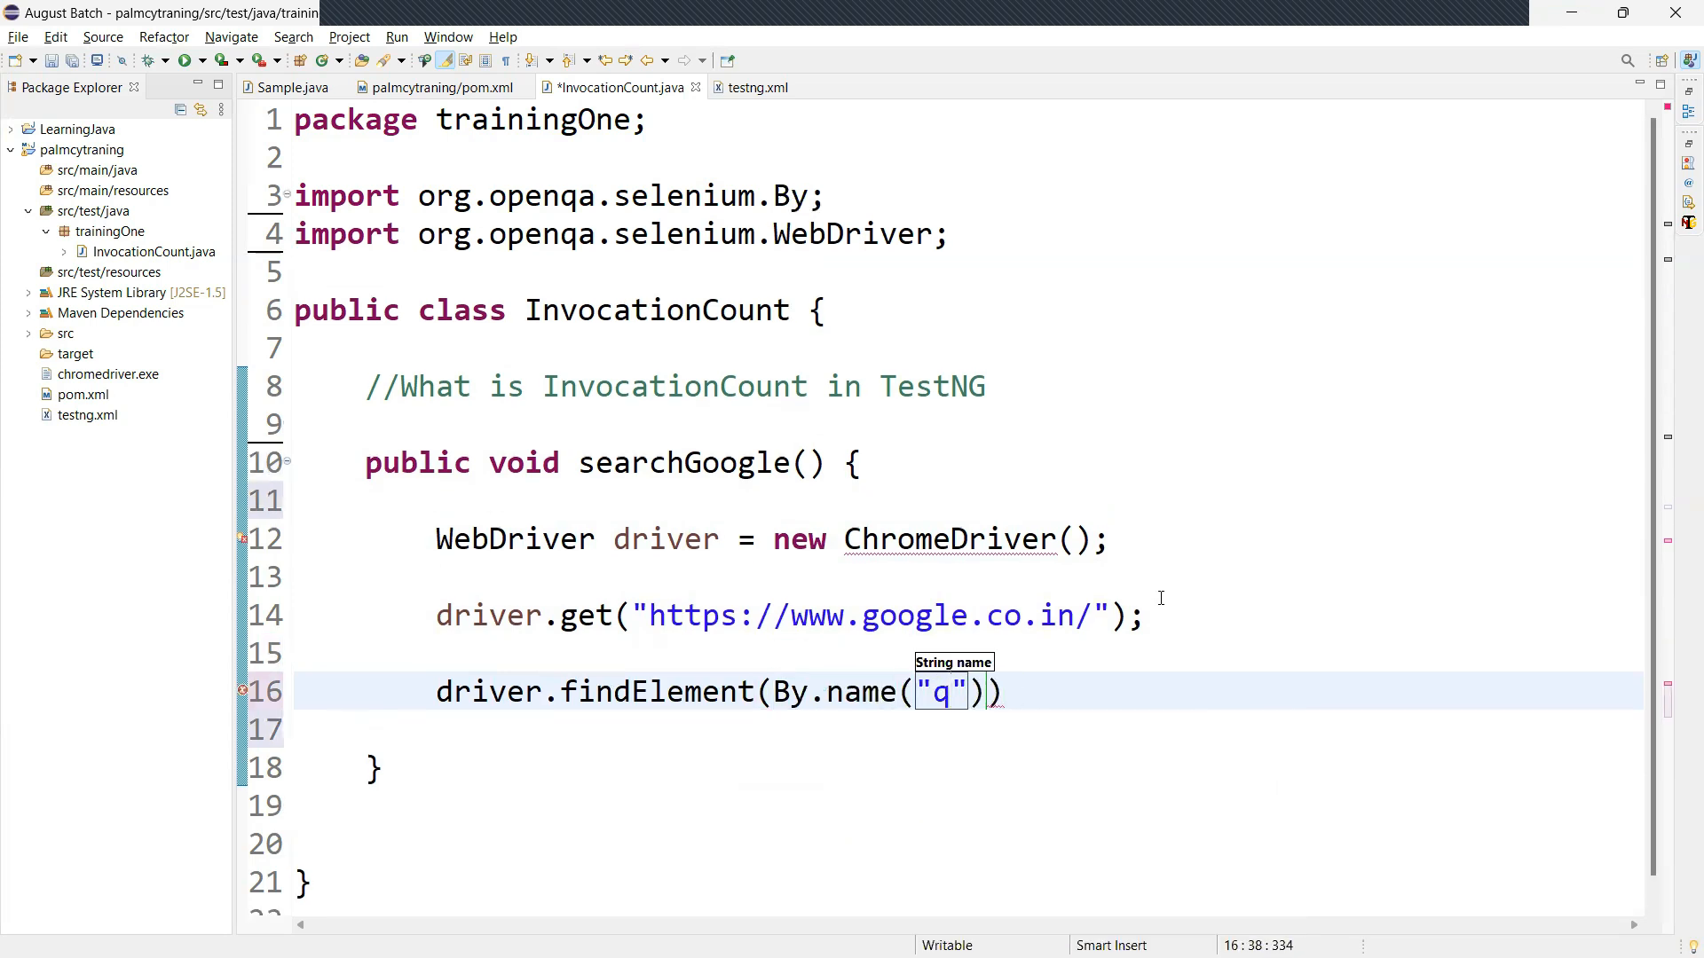
pyautogui.write('.sendKeys("");')
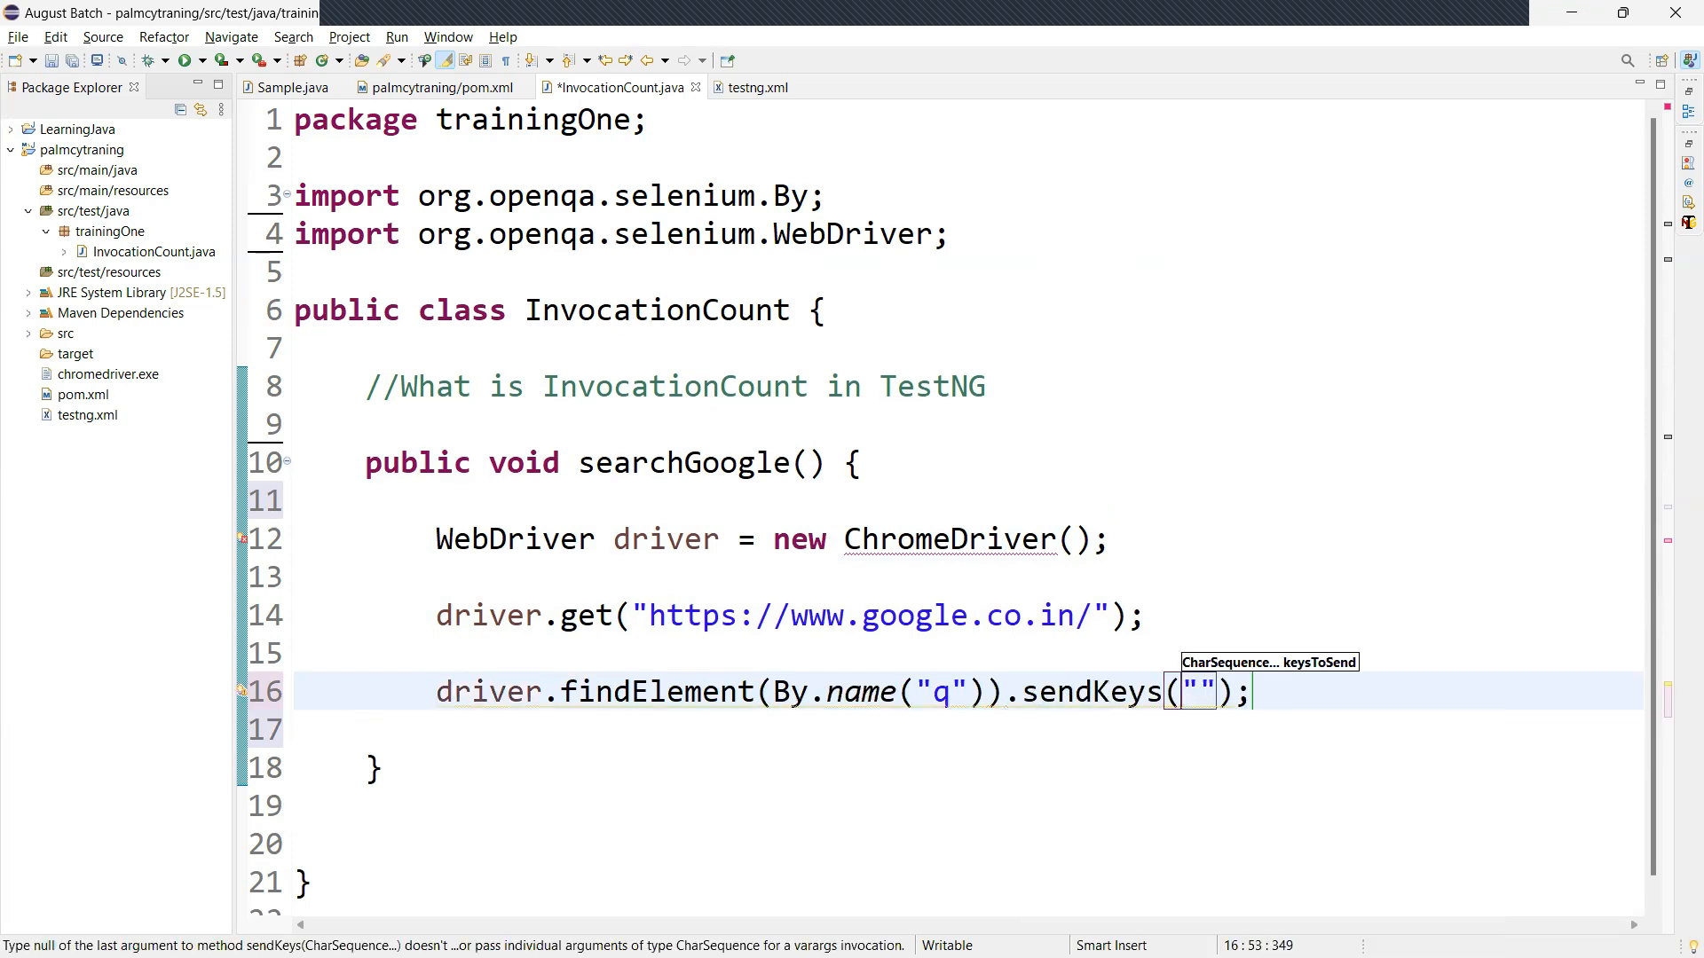
pyautogui.write('ipho')
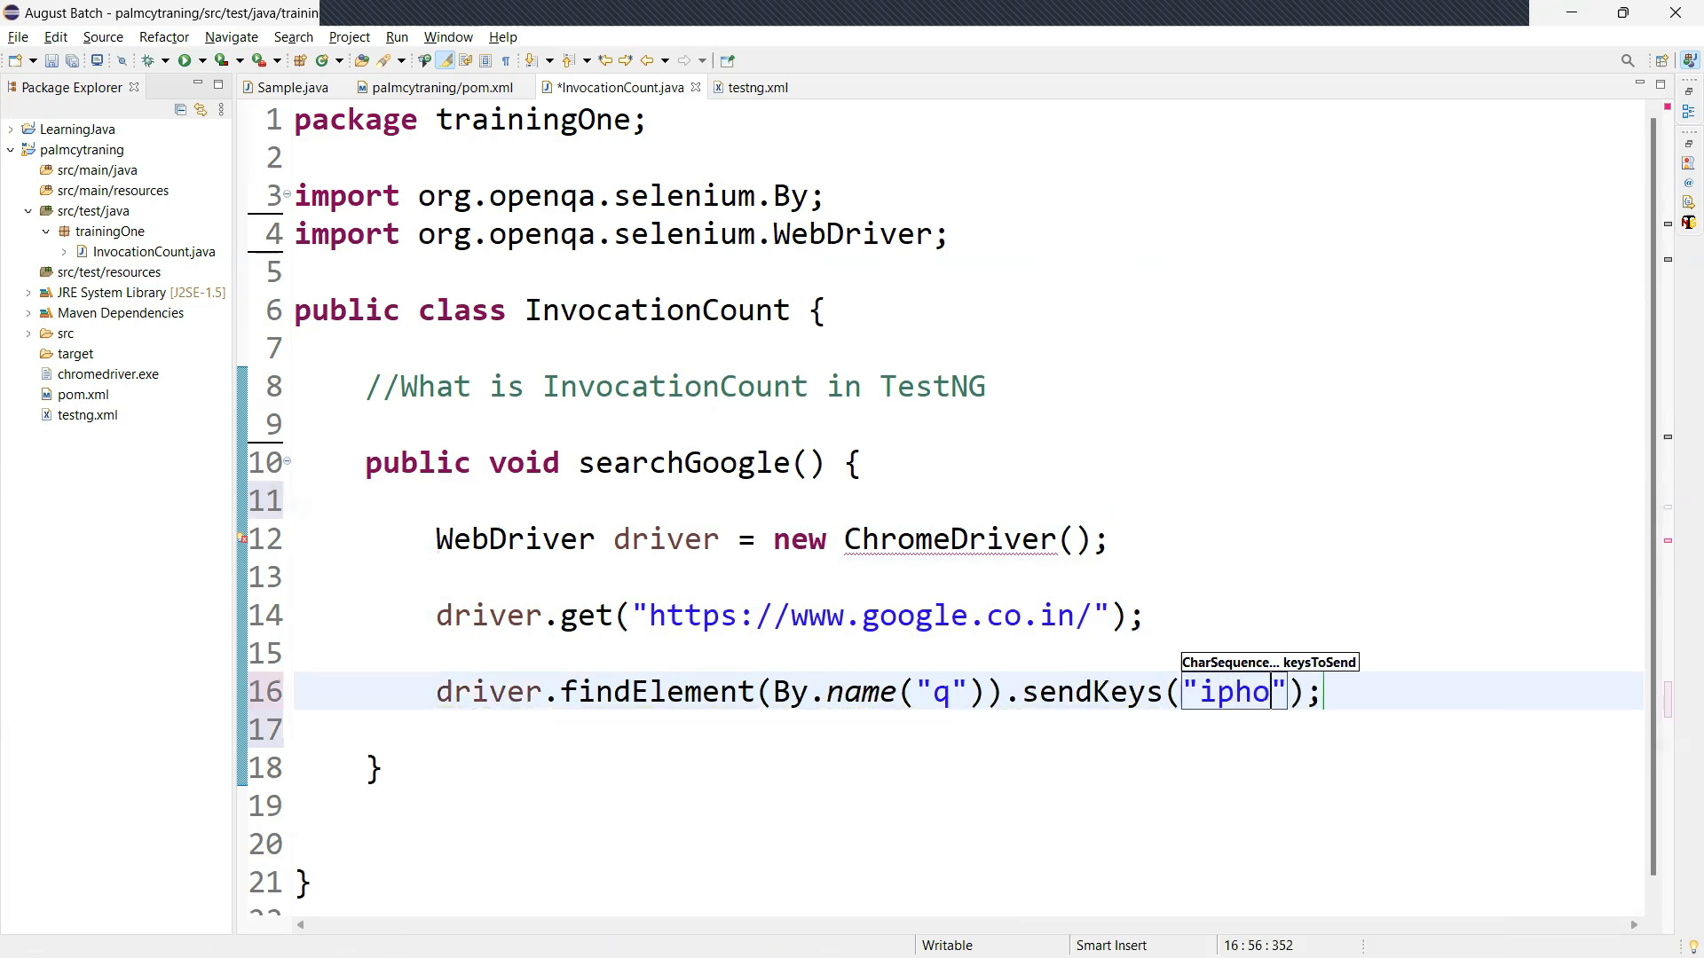
pyautogui.write('ne price')
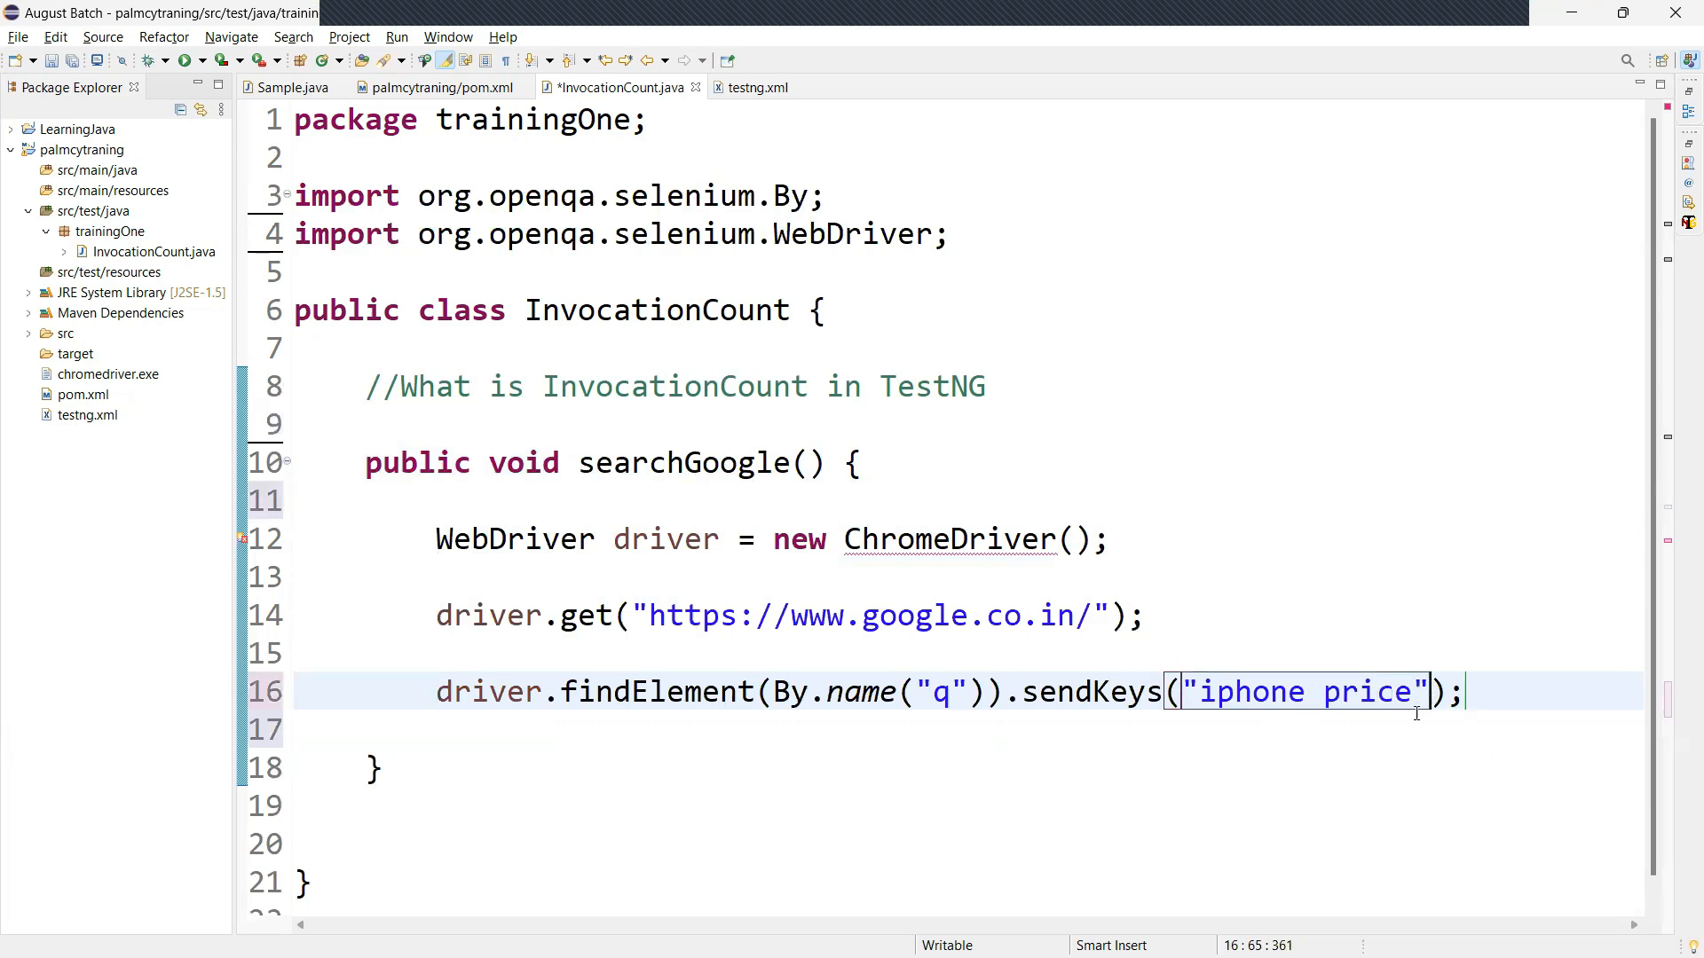
pyautogui.write('+')
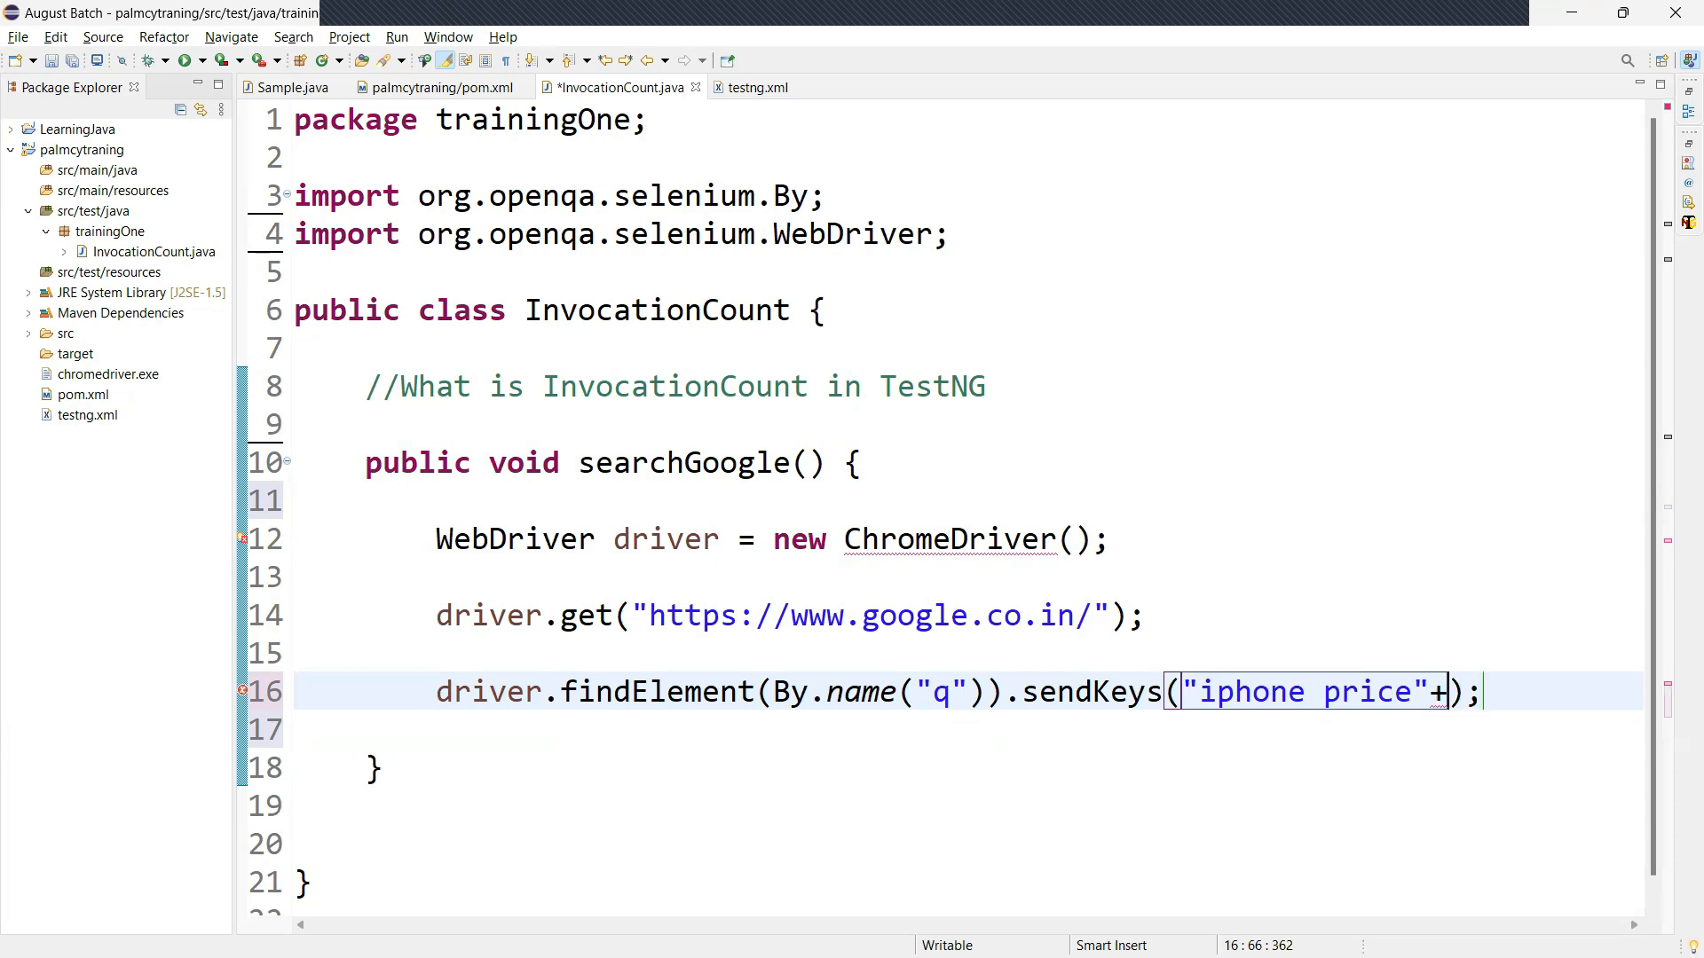
pyautogui.write('keys.ENTER')
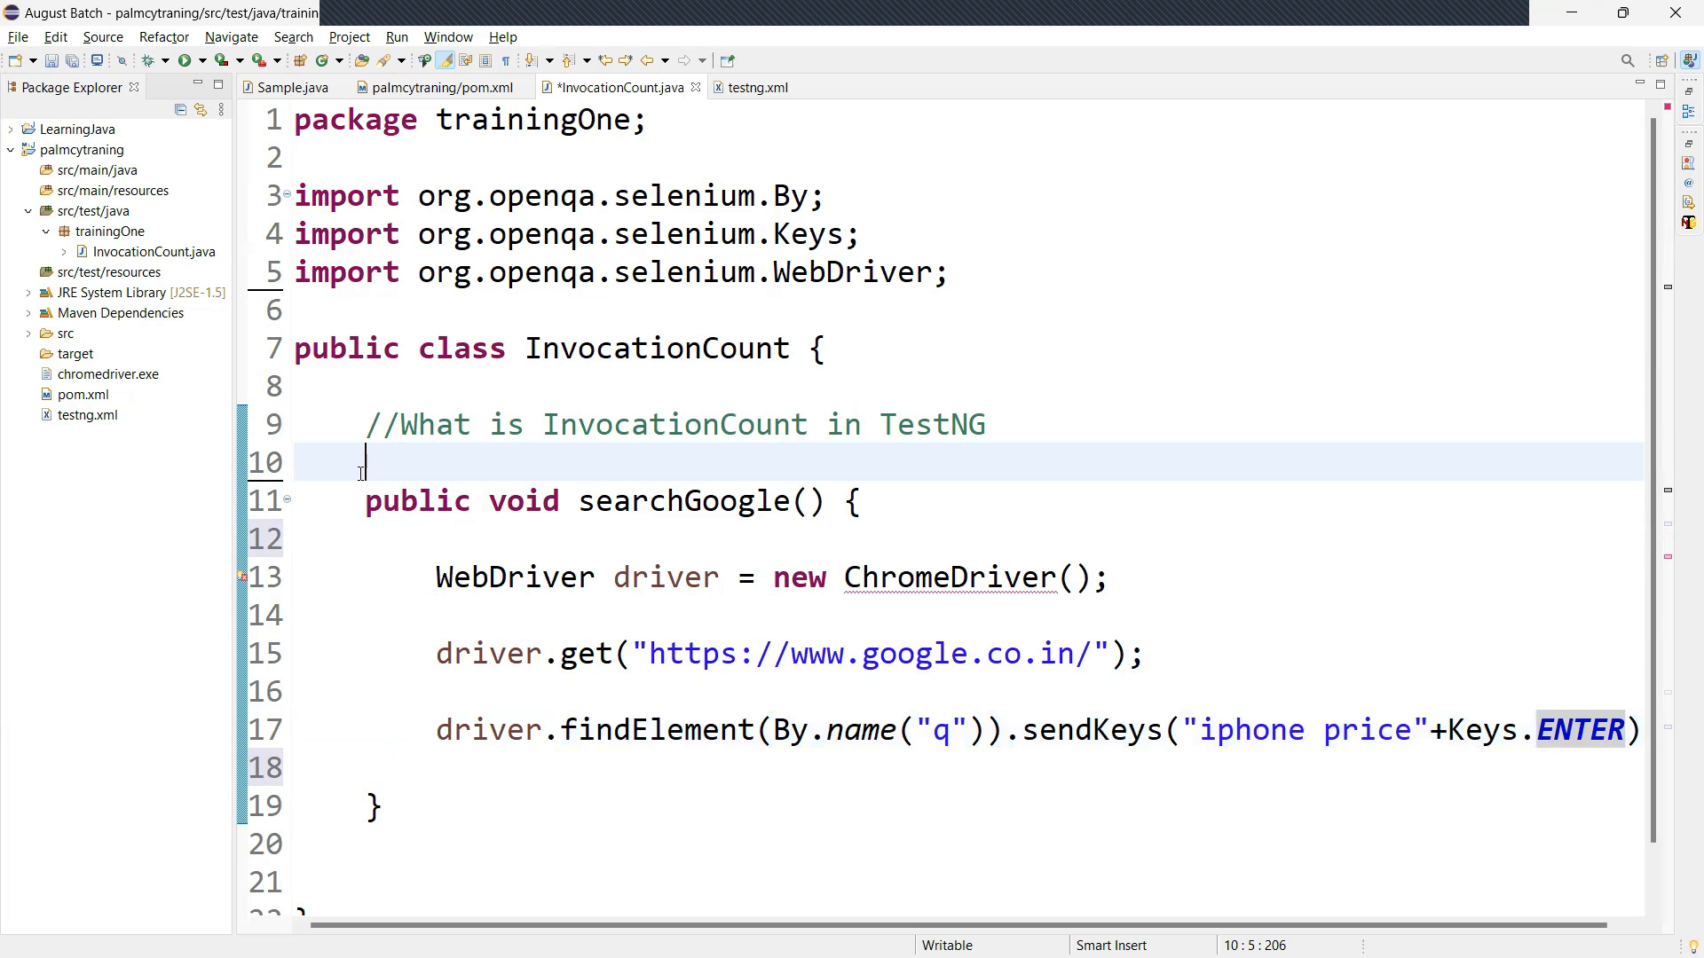
pyautogui.write('@Test')
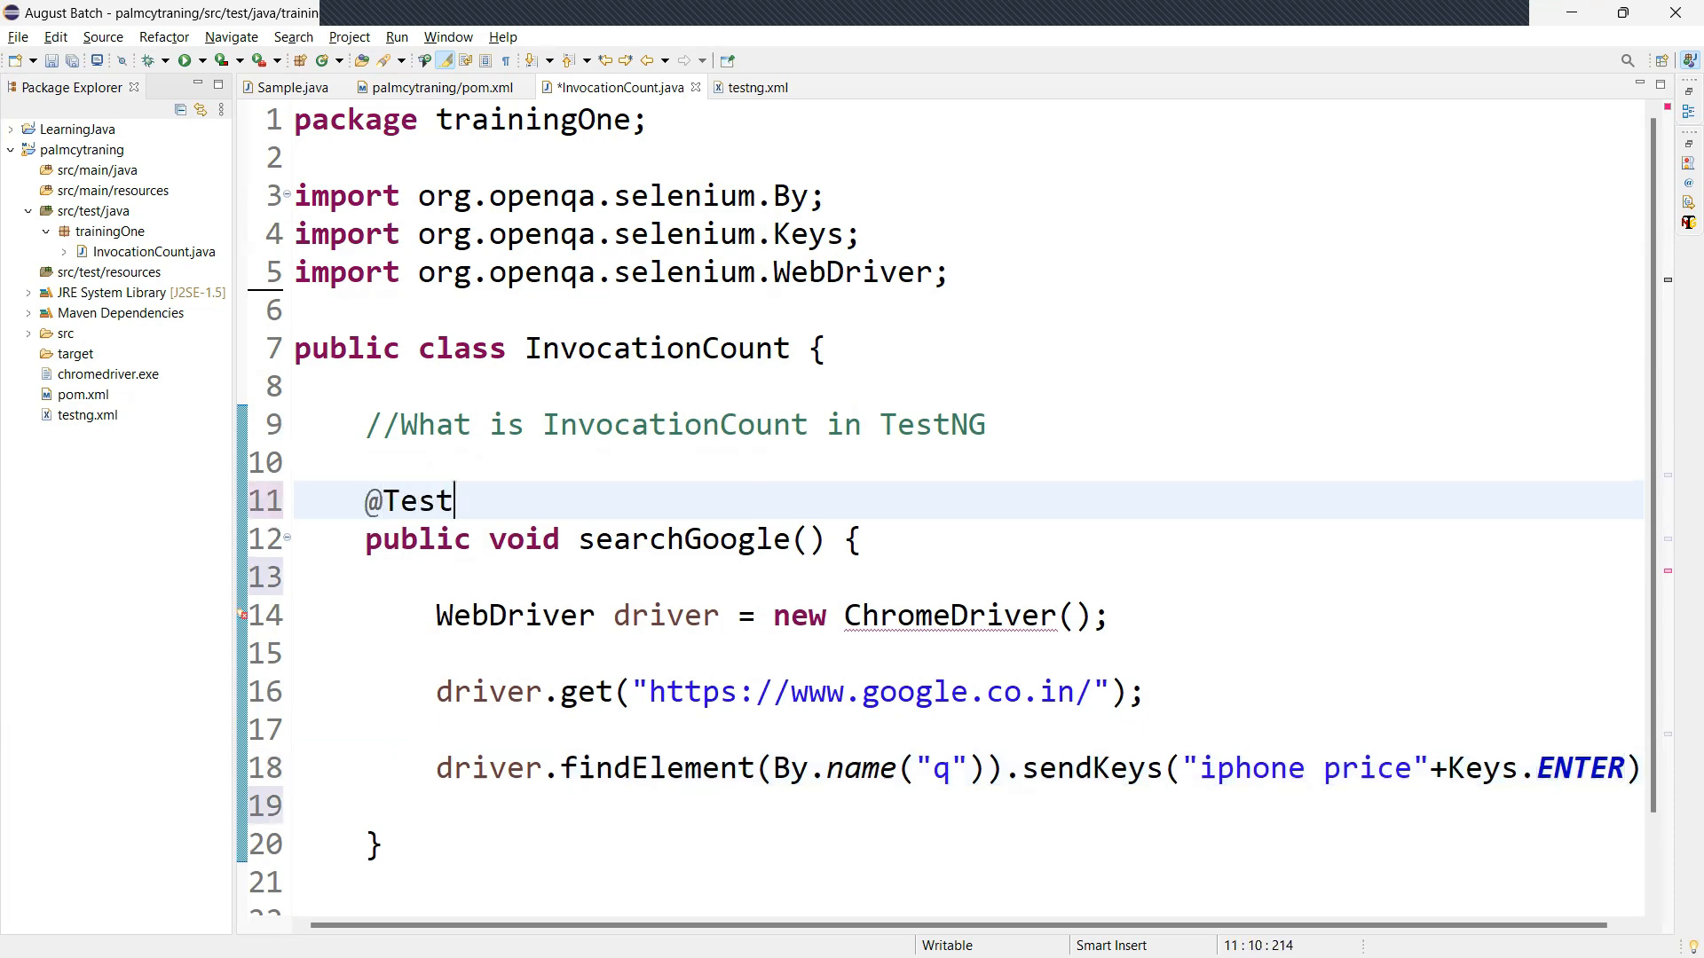
pyautogui.doubleClick(416, 500)
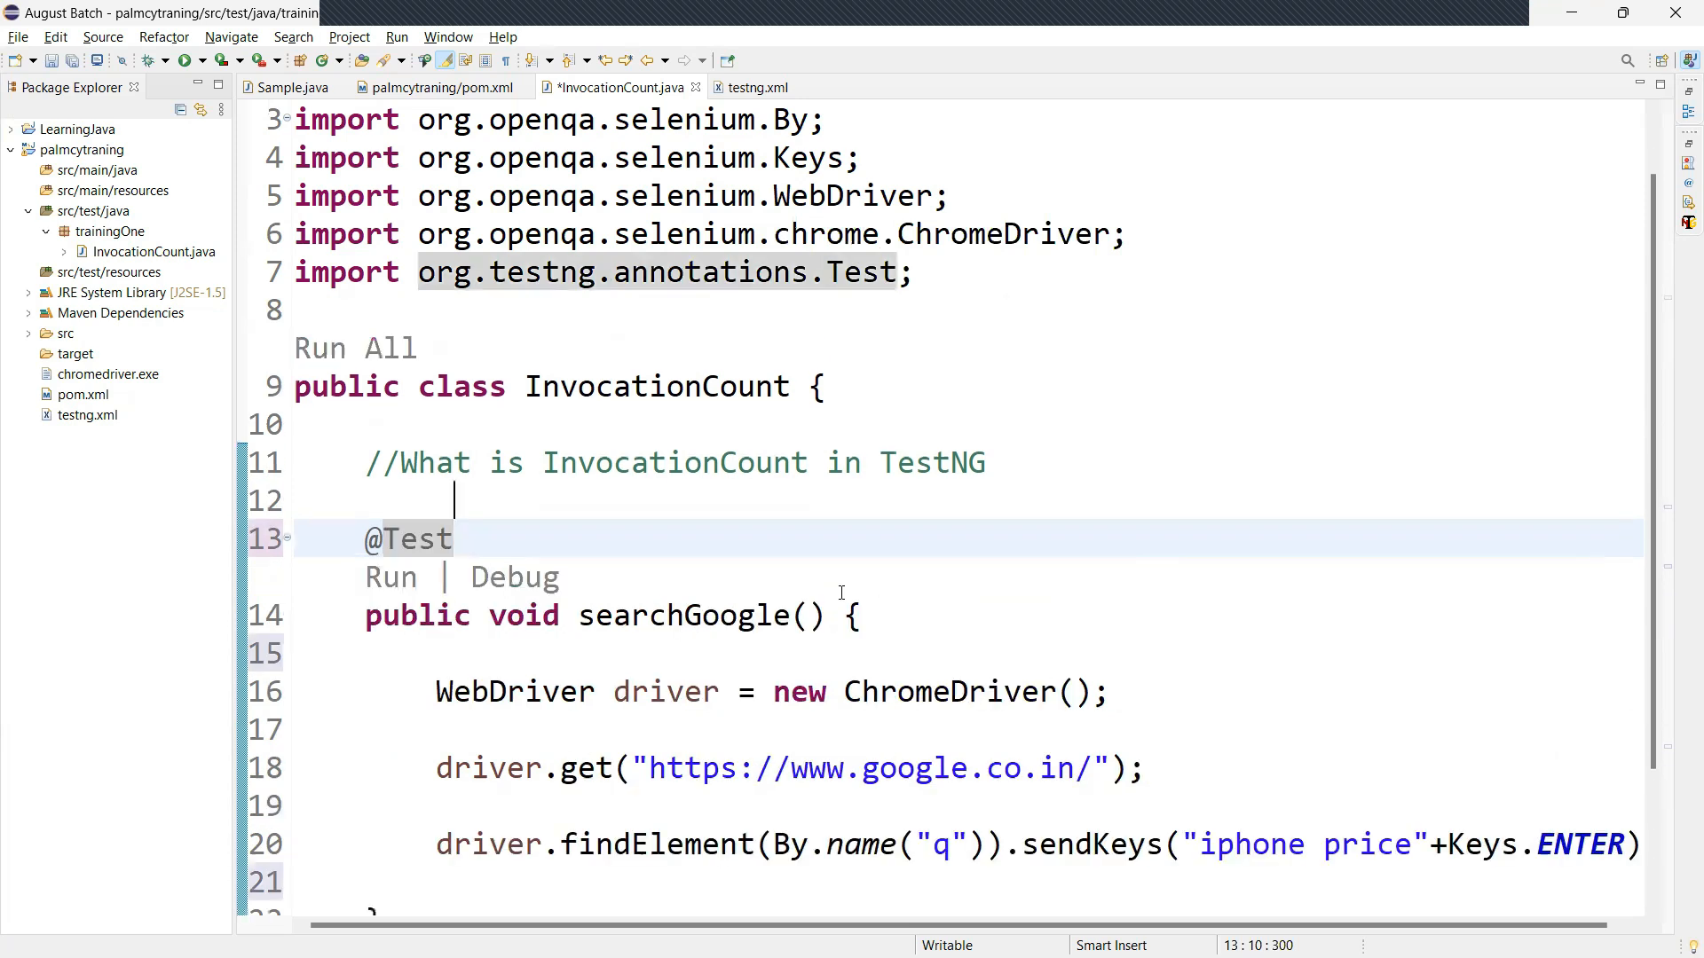
pyautogui.scroll(-3)
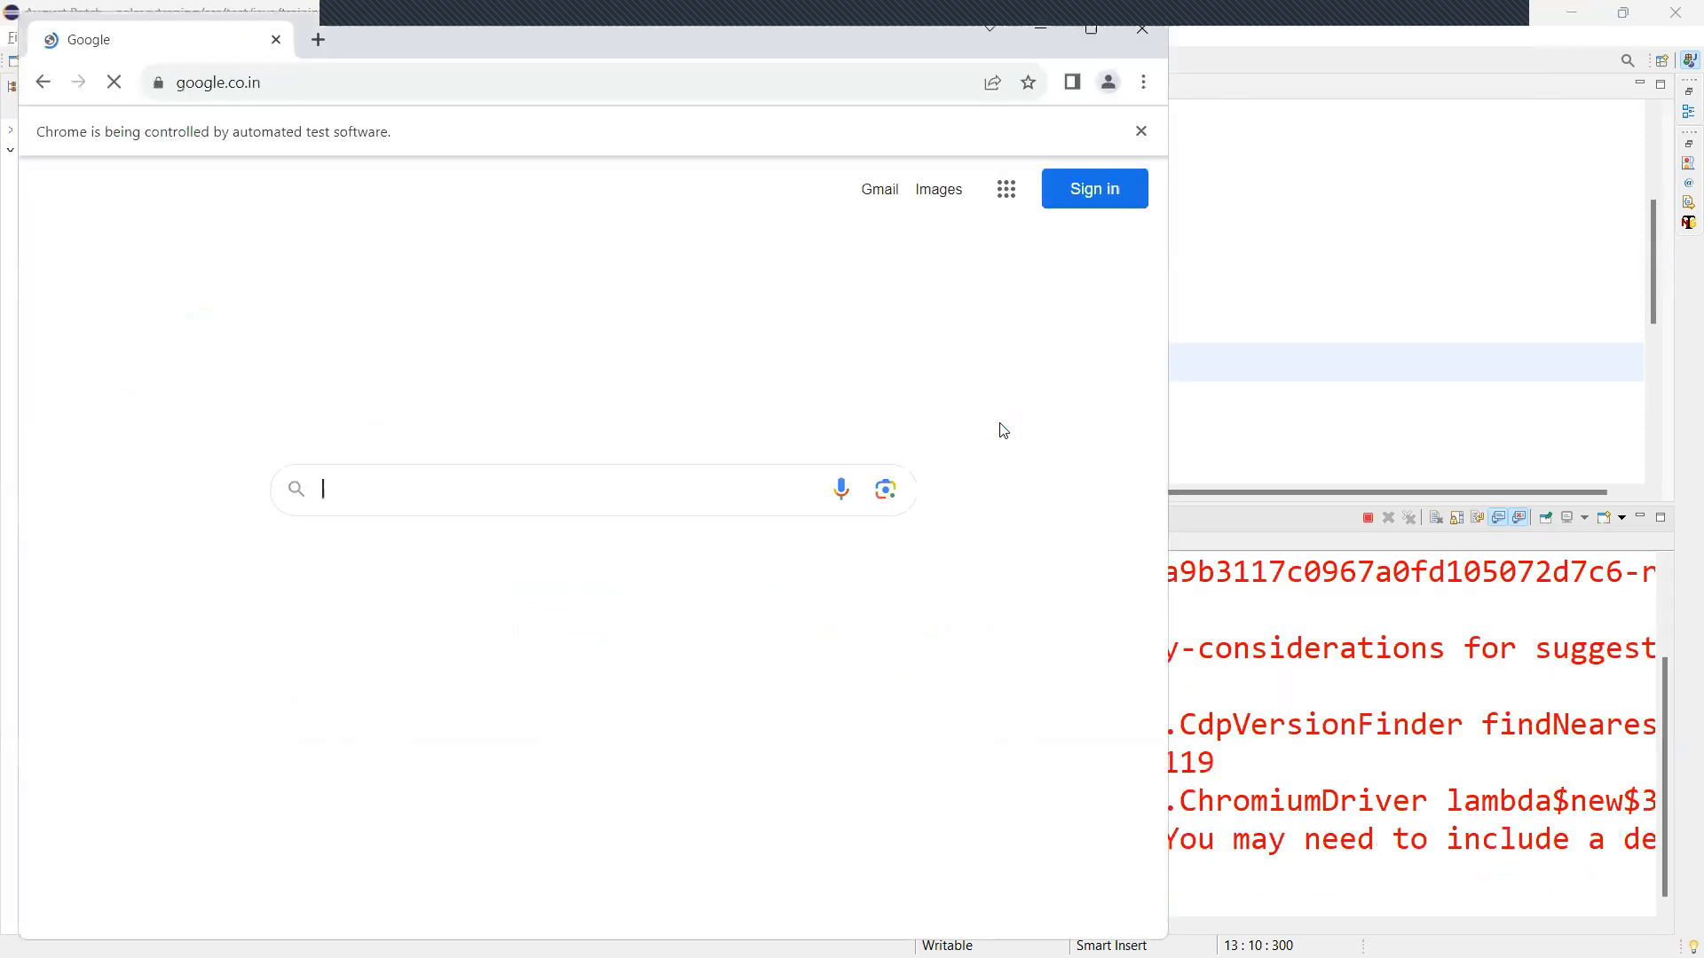
# Step: Watch the automated Chrome window search Google for 'iphone price'
pyautogui.write('iphone price')
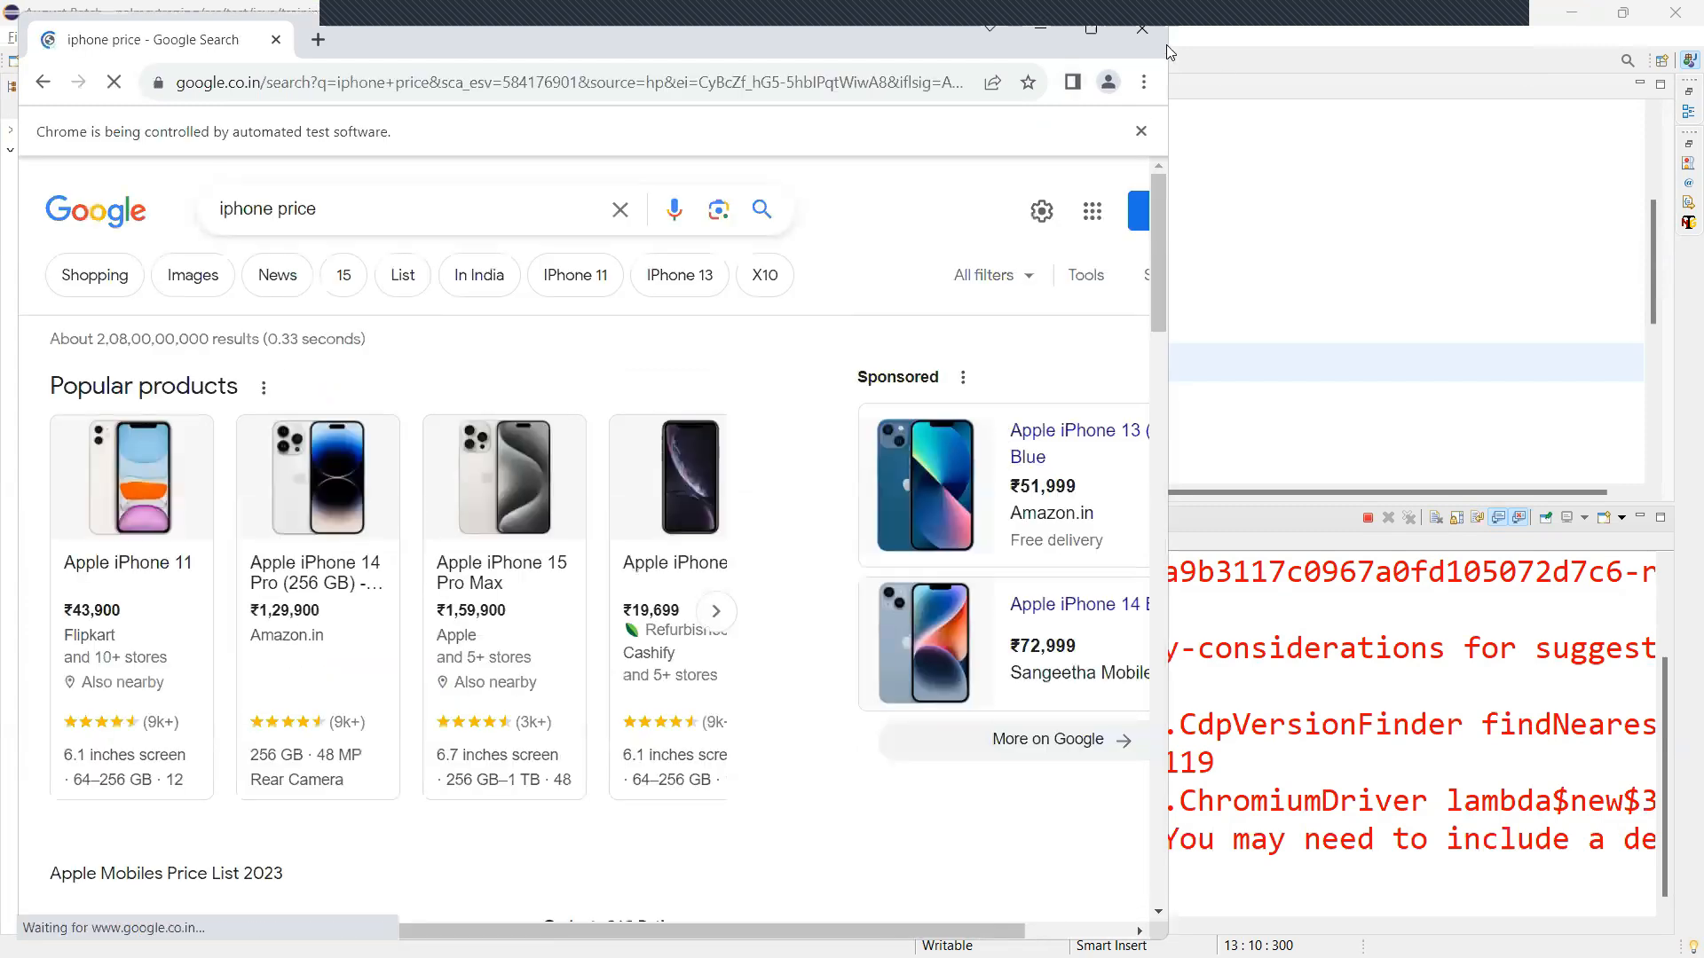
pyautogui.moveTo(1142, 30)
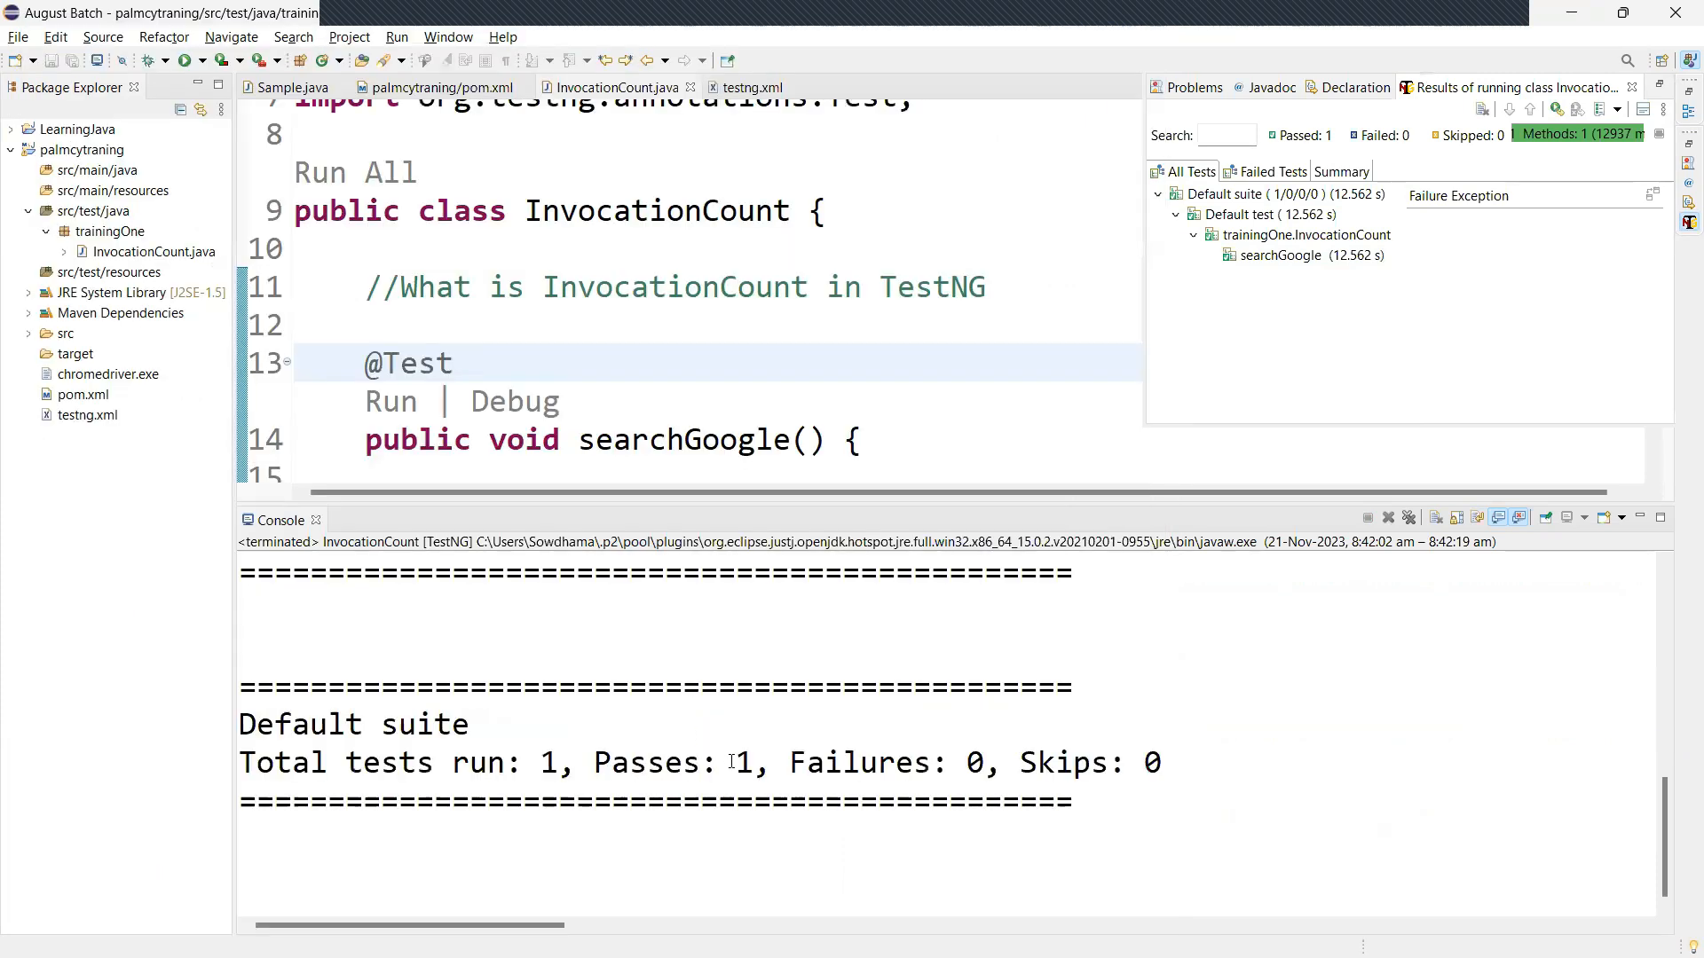
# Step: Maximize the InvocationCount.java editor after the run reports 1 test passed
pyautogui.doubleClick(744, 762)
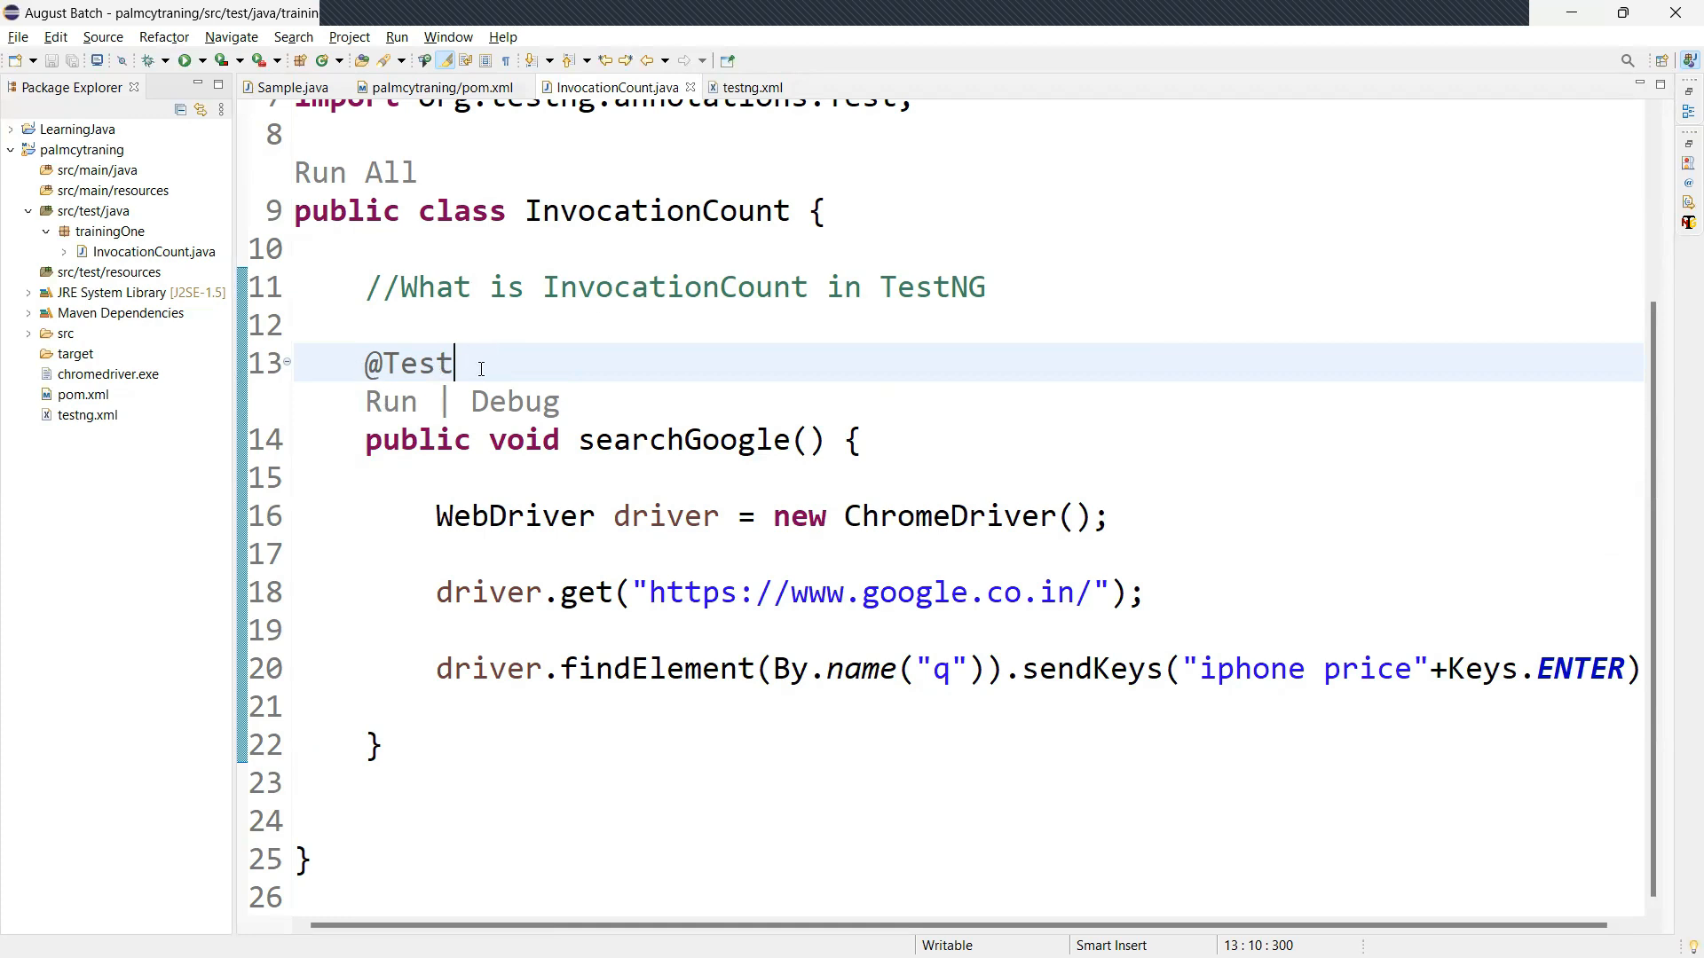
pyautogui.write('(invo')
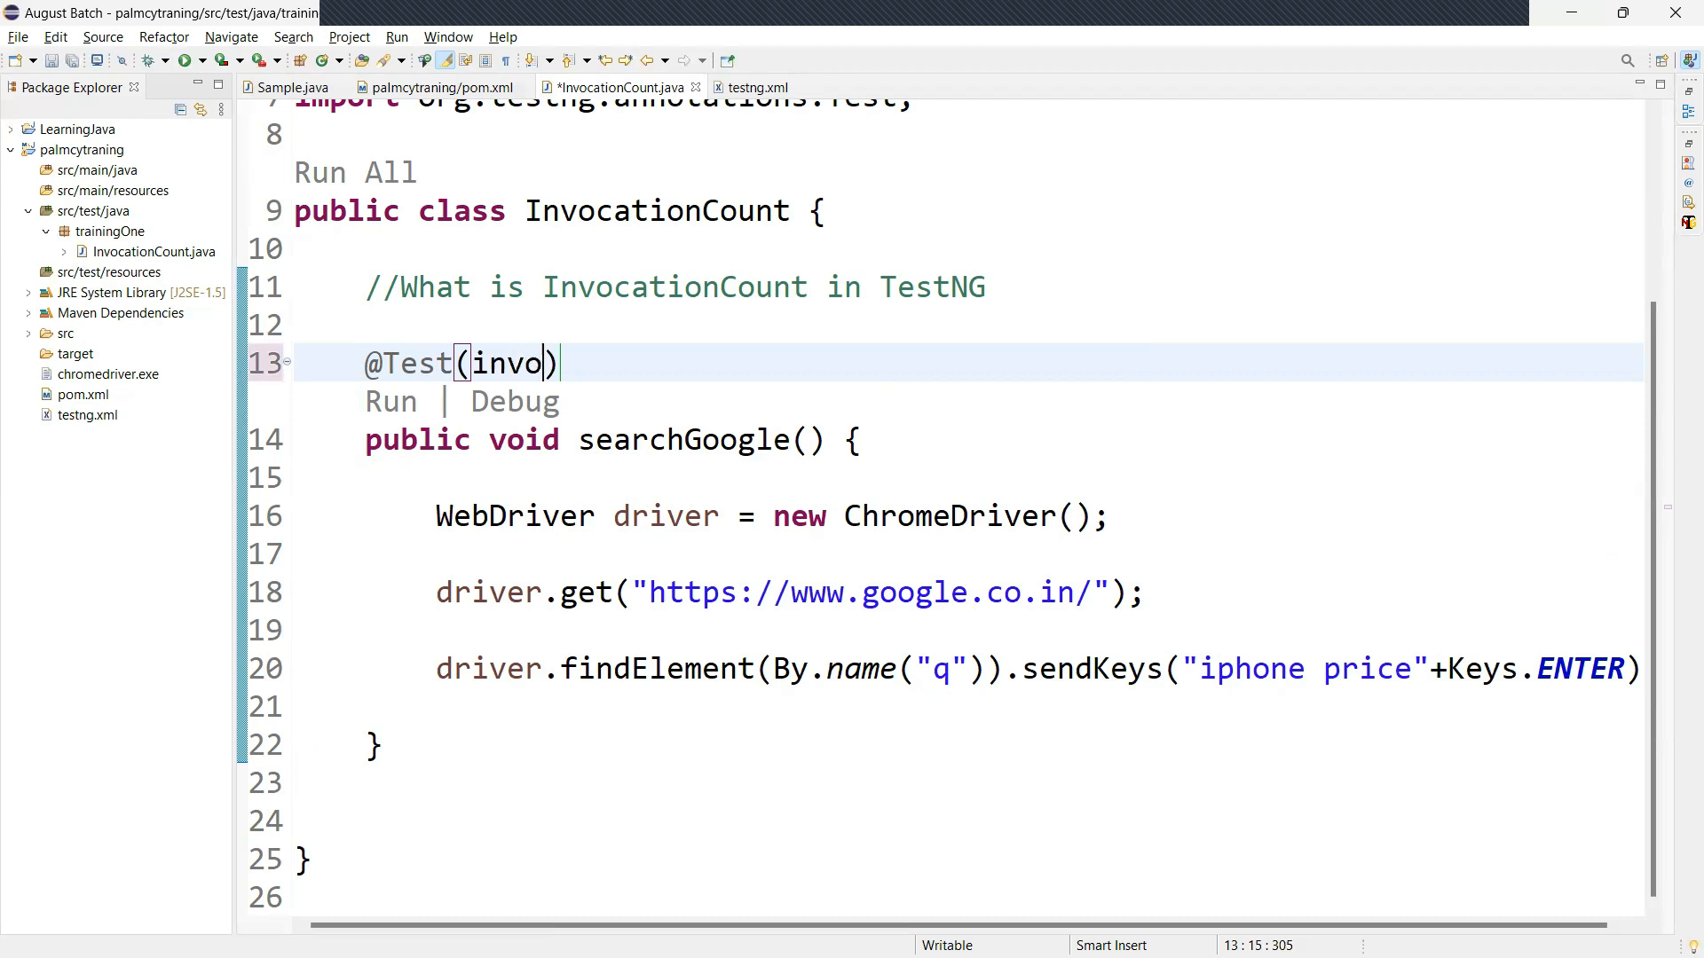
pyautogui.write('cato')
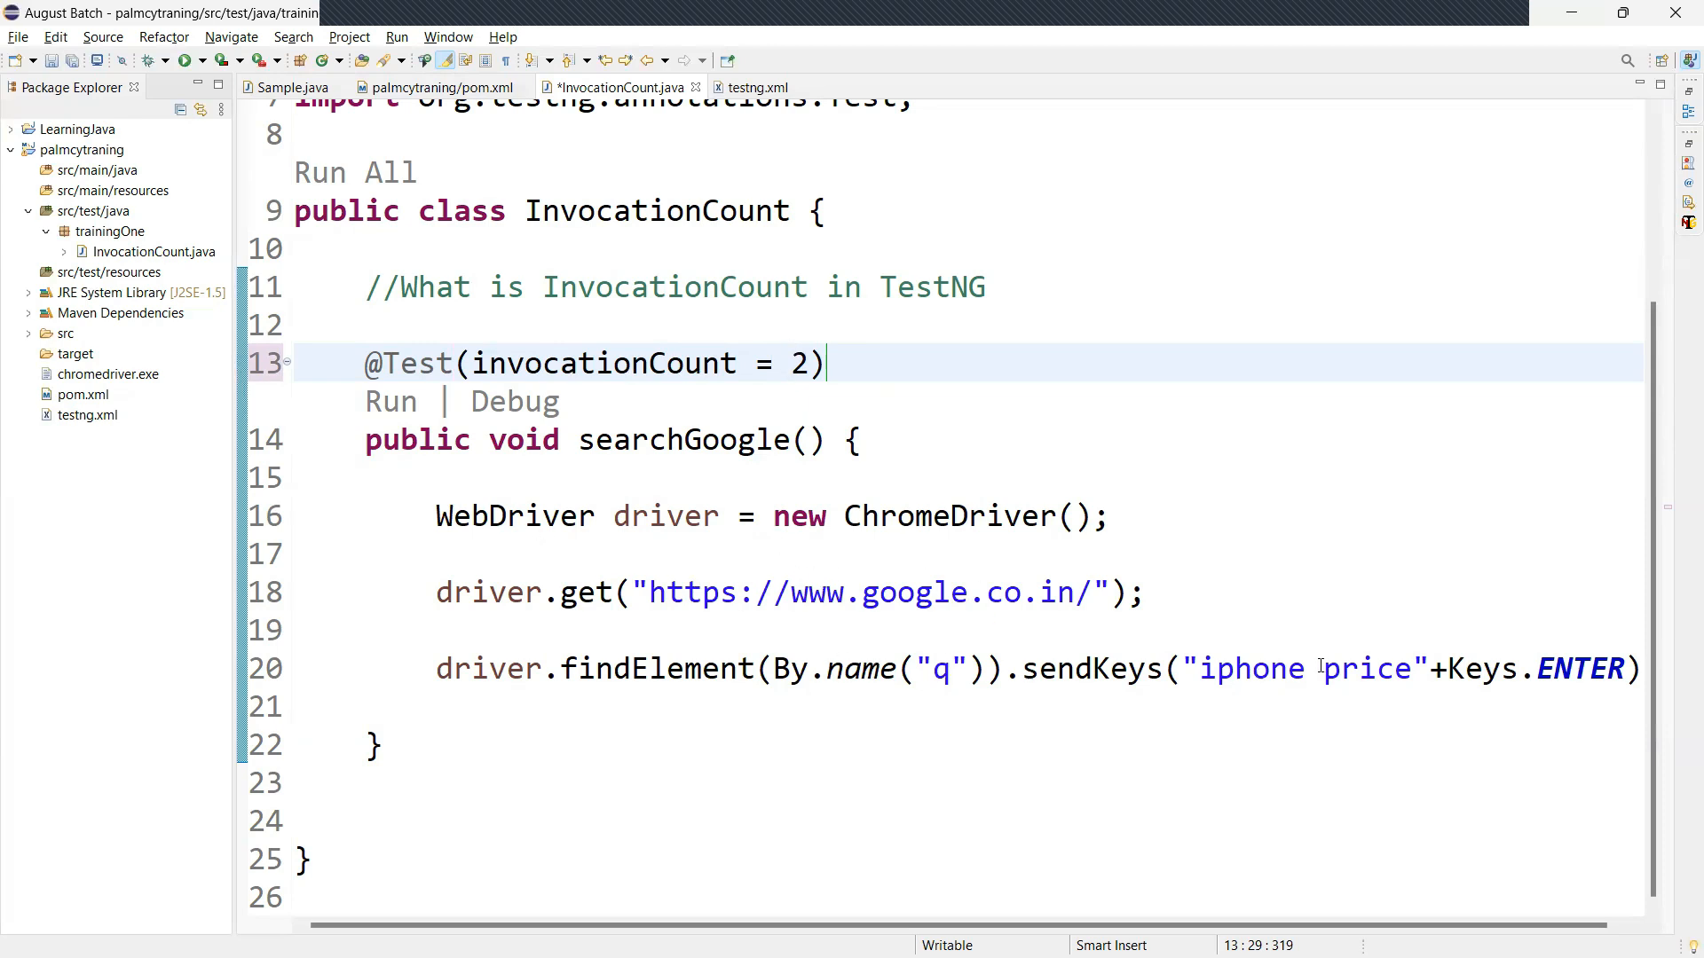
pyautogui.moveTo(1098, 668)
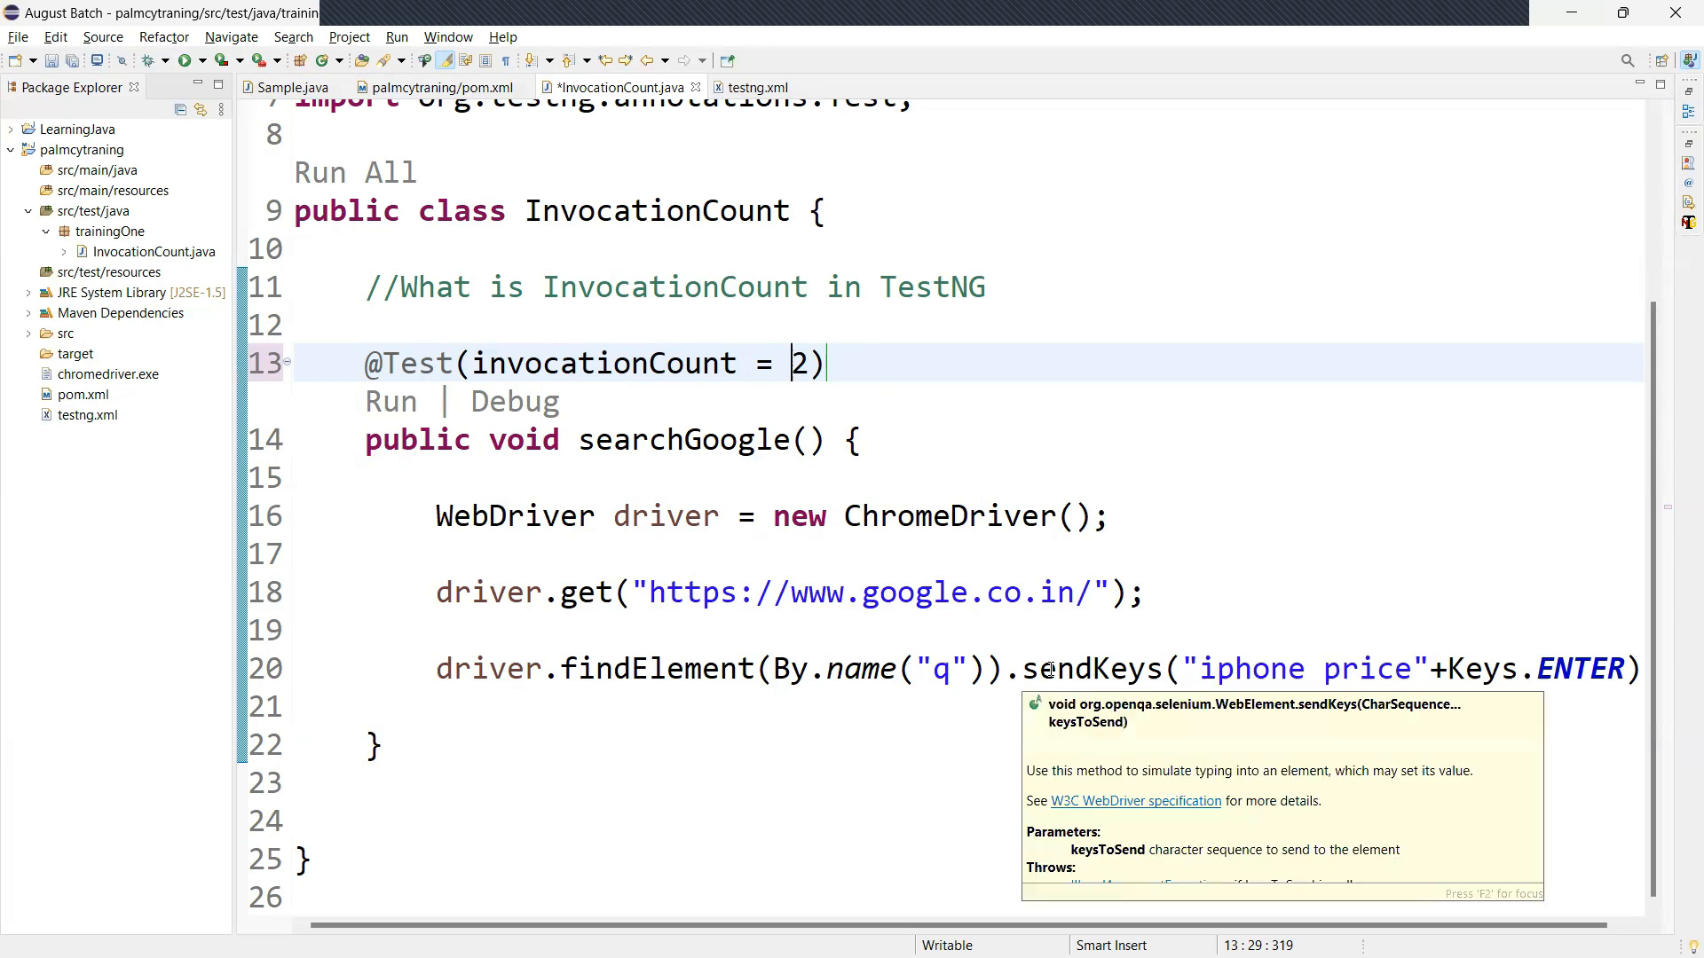
pyautogui.moveTo(943, 557)
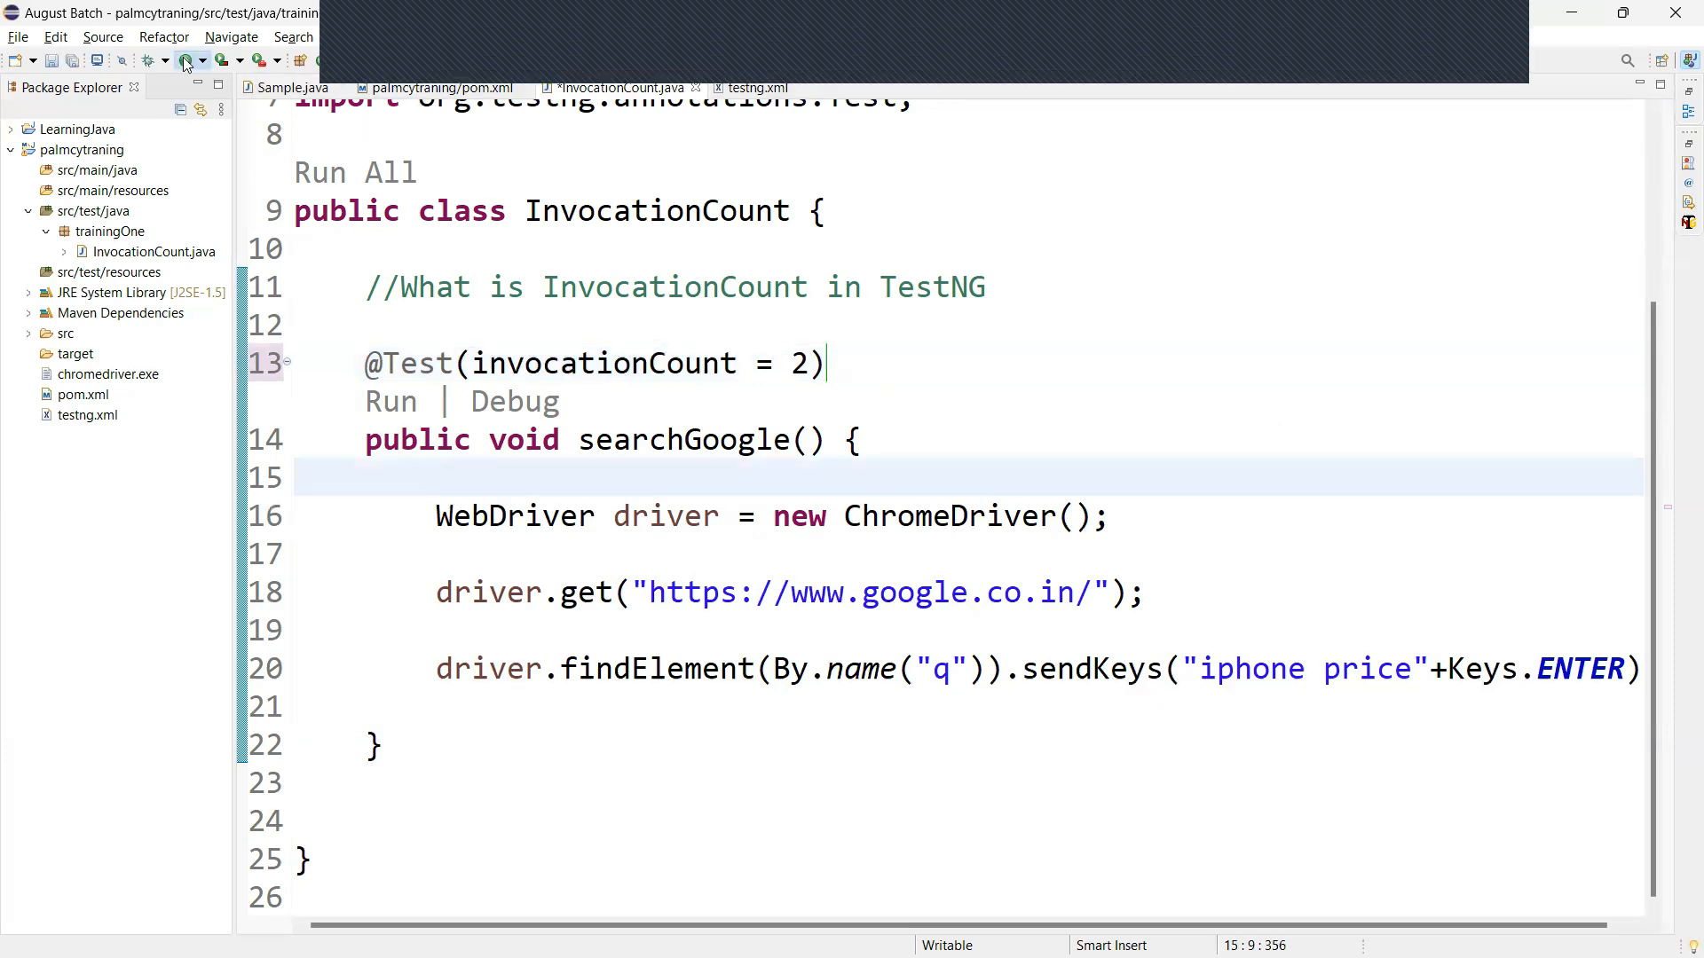
# Step: Rerun the TestNG test, confirm both 'iphone price' runs pass, and close Chrome
pyautogui.click(185, 59)
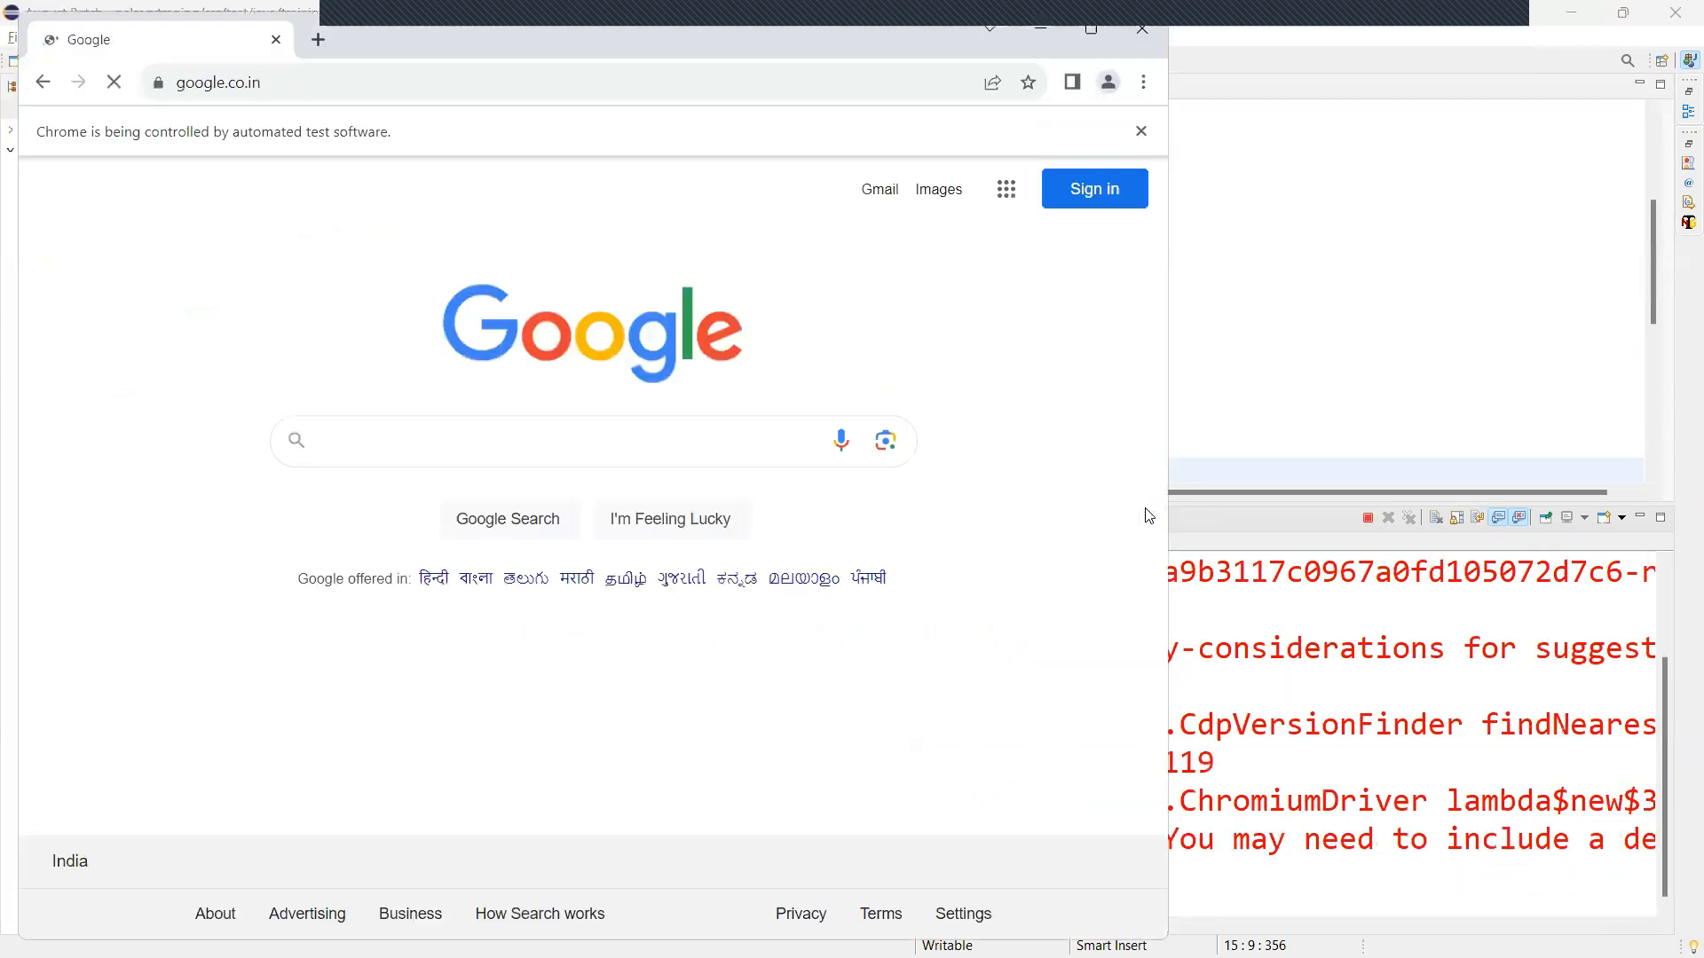
pyautogui.write('iphone price')
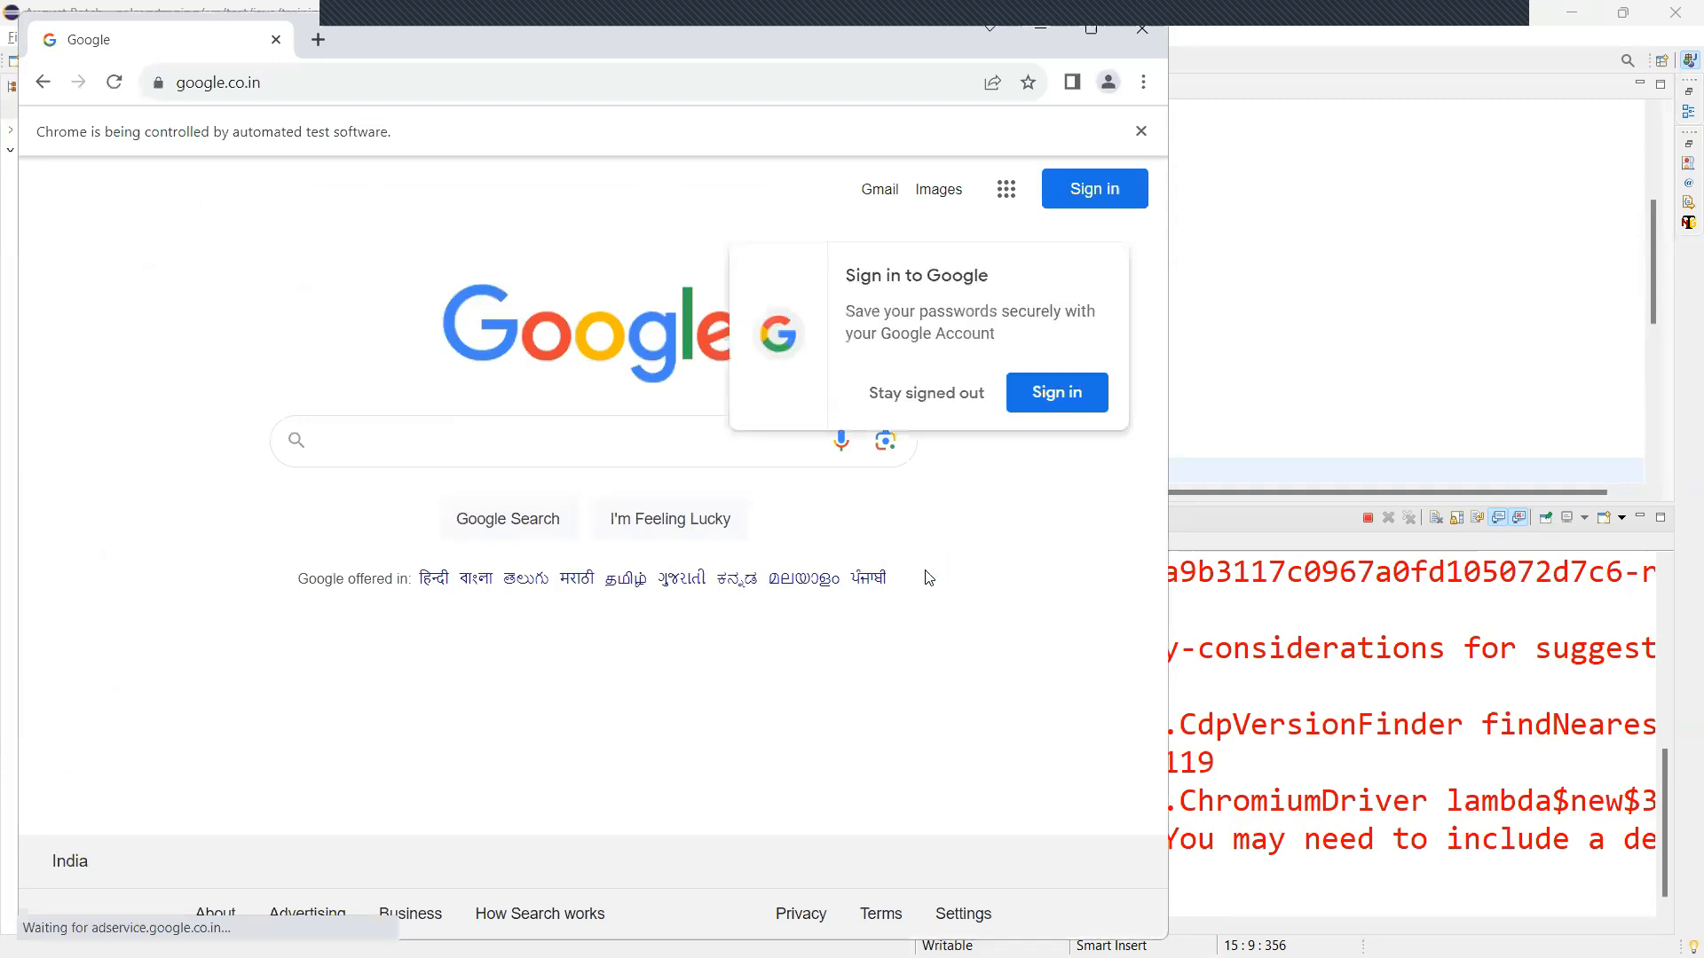
pyautogui.write('iphone price')
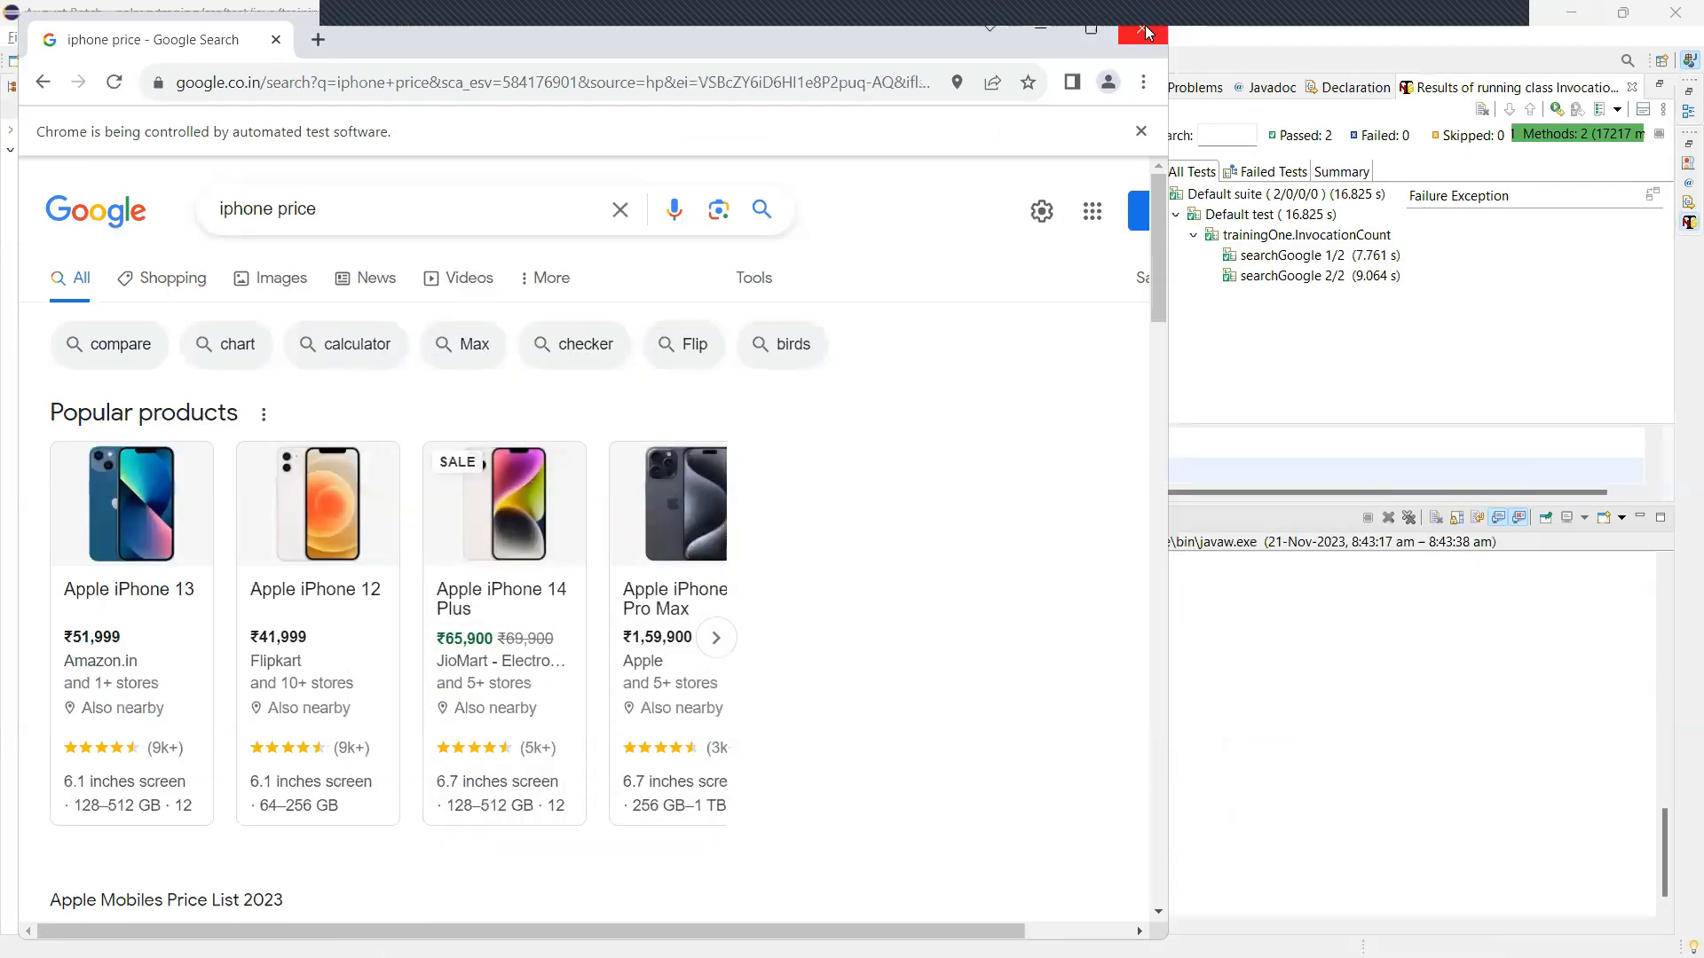
pyautogui.click(1143, 31)
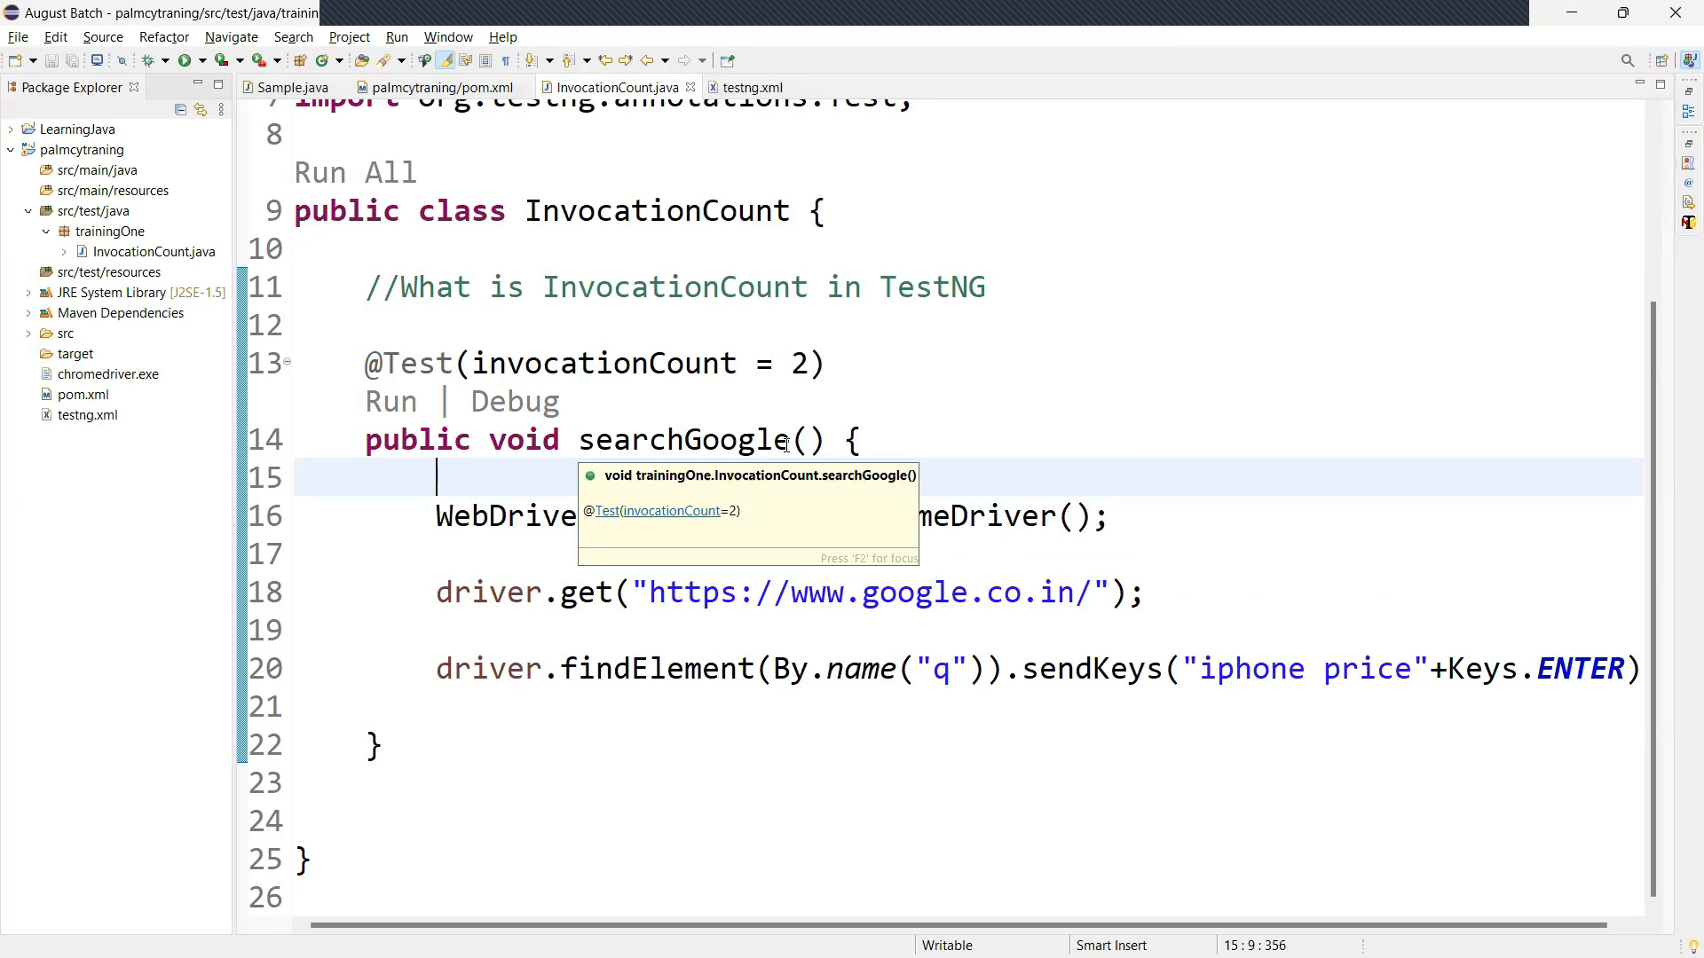
pyautogui.moveTo(1316, 514)
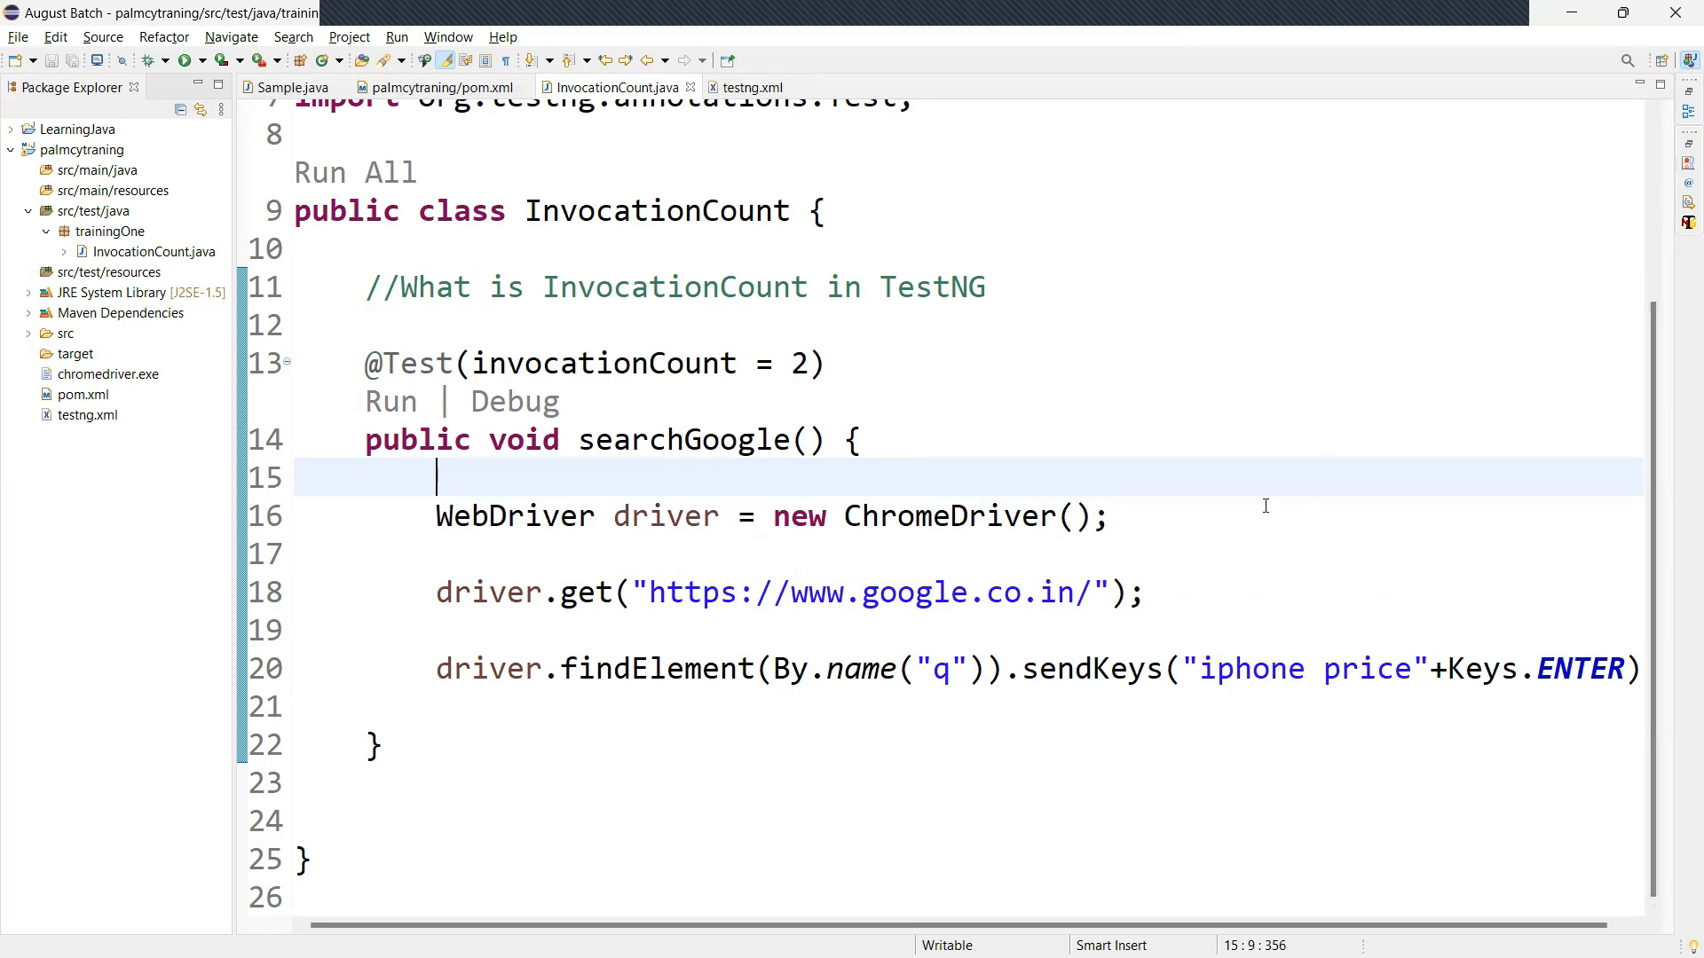
pyautogui.moveTo(1214, 421)
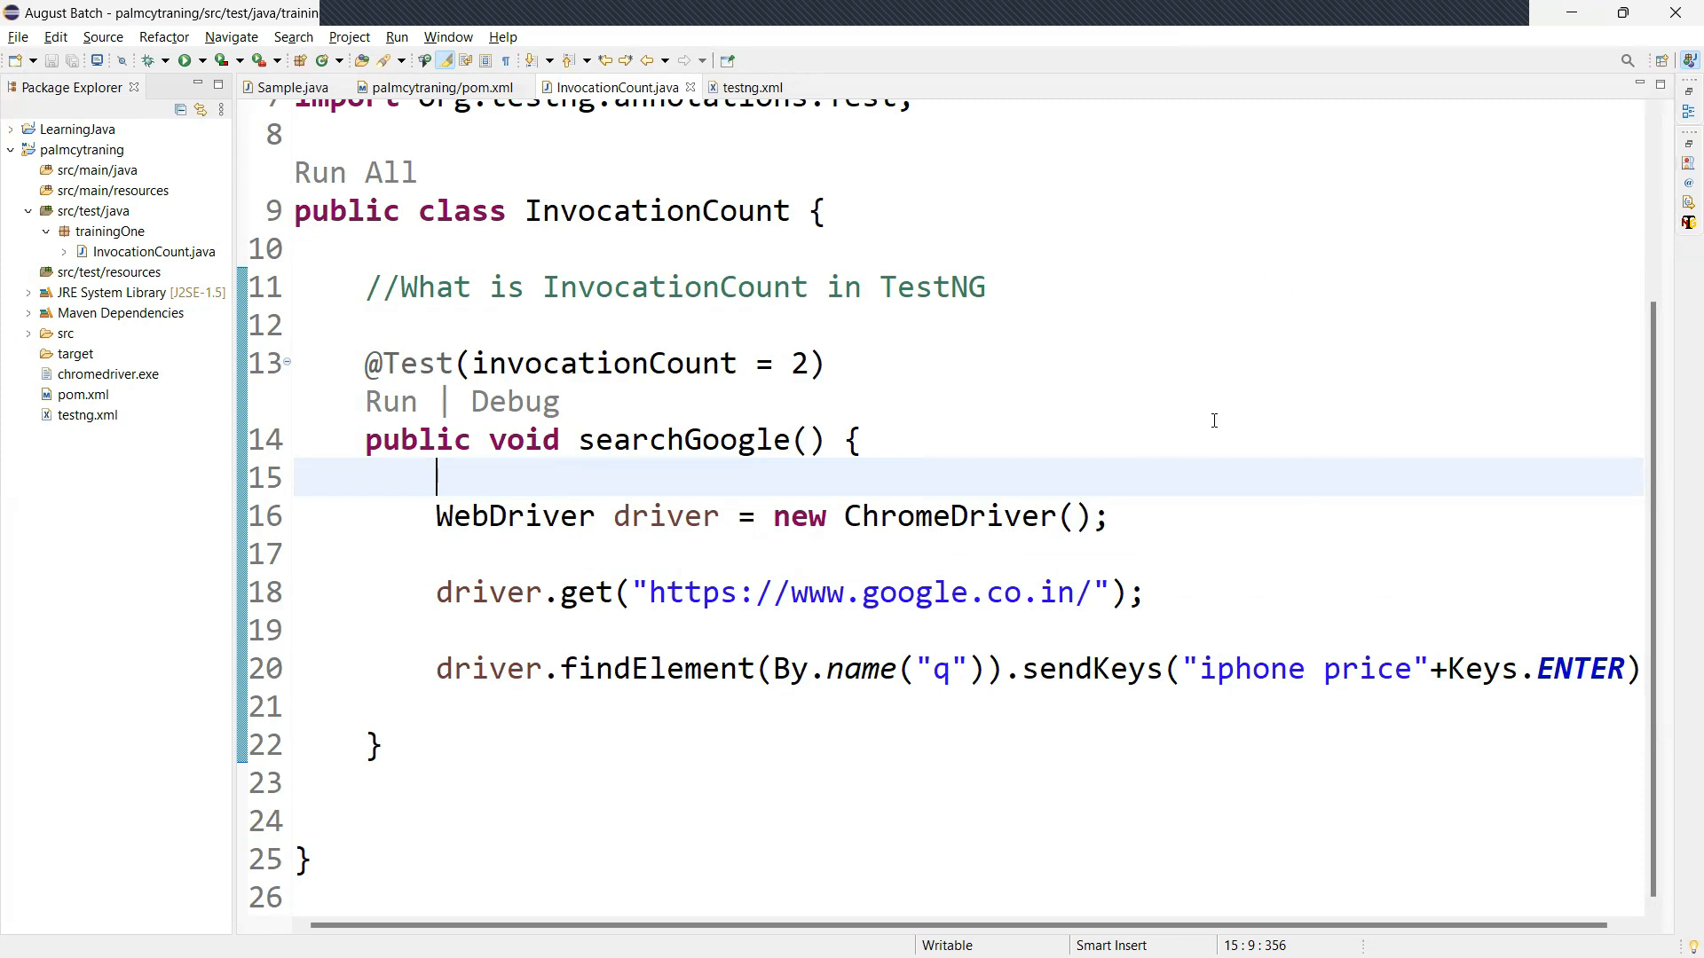
pyautogui.moveTo(1141, 301)
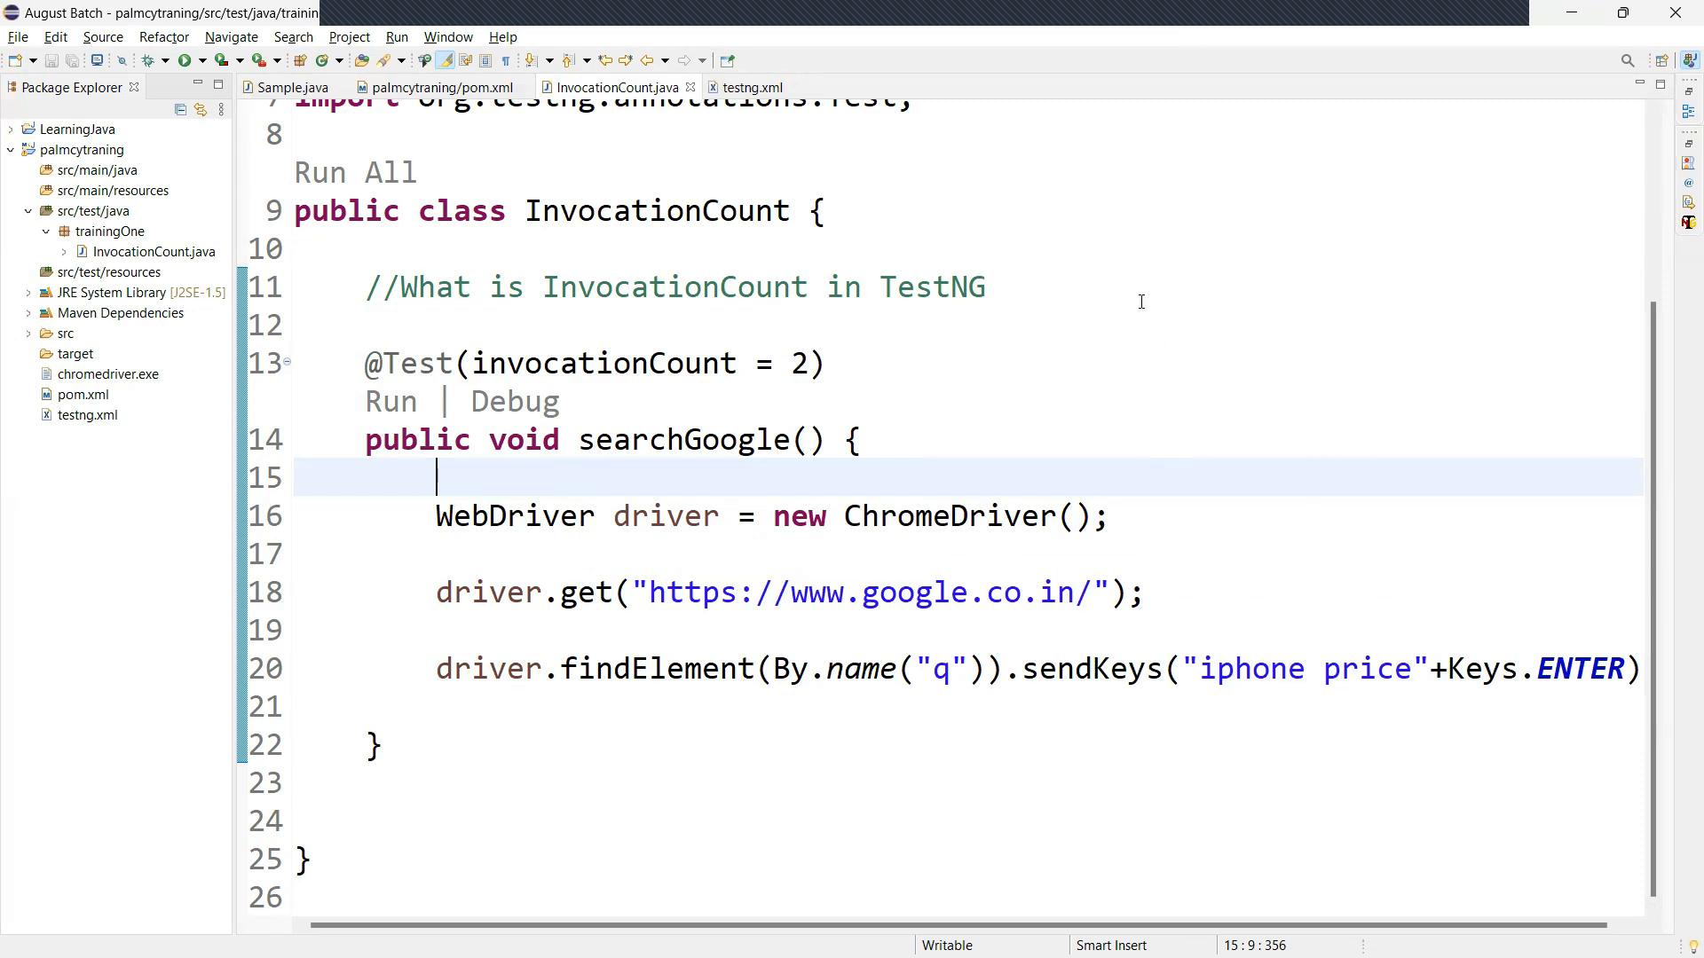
pyautogui.moveTo(1265, 442)
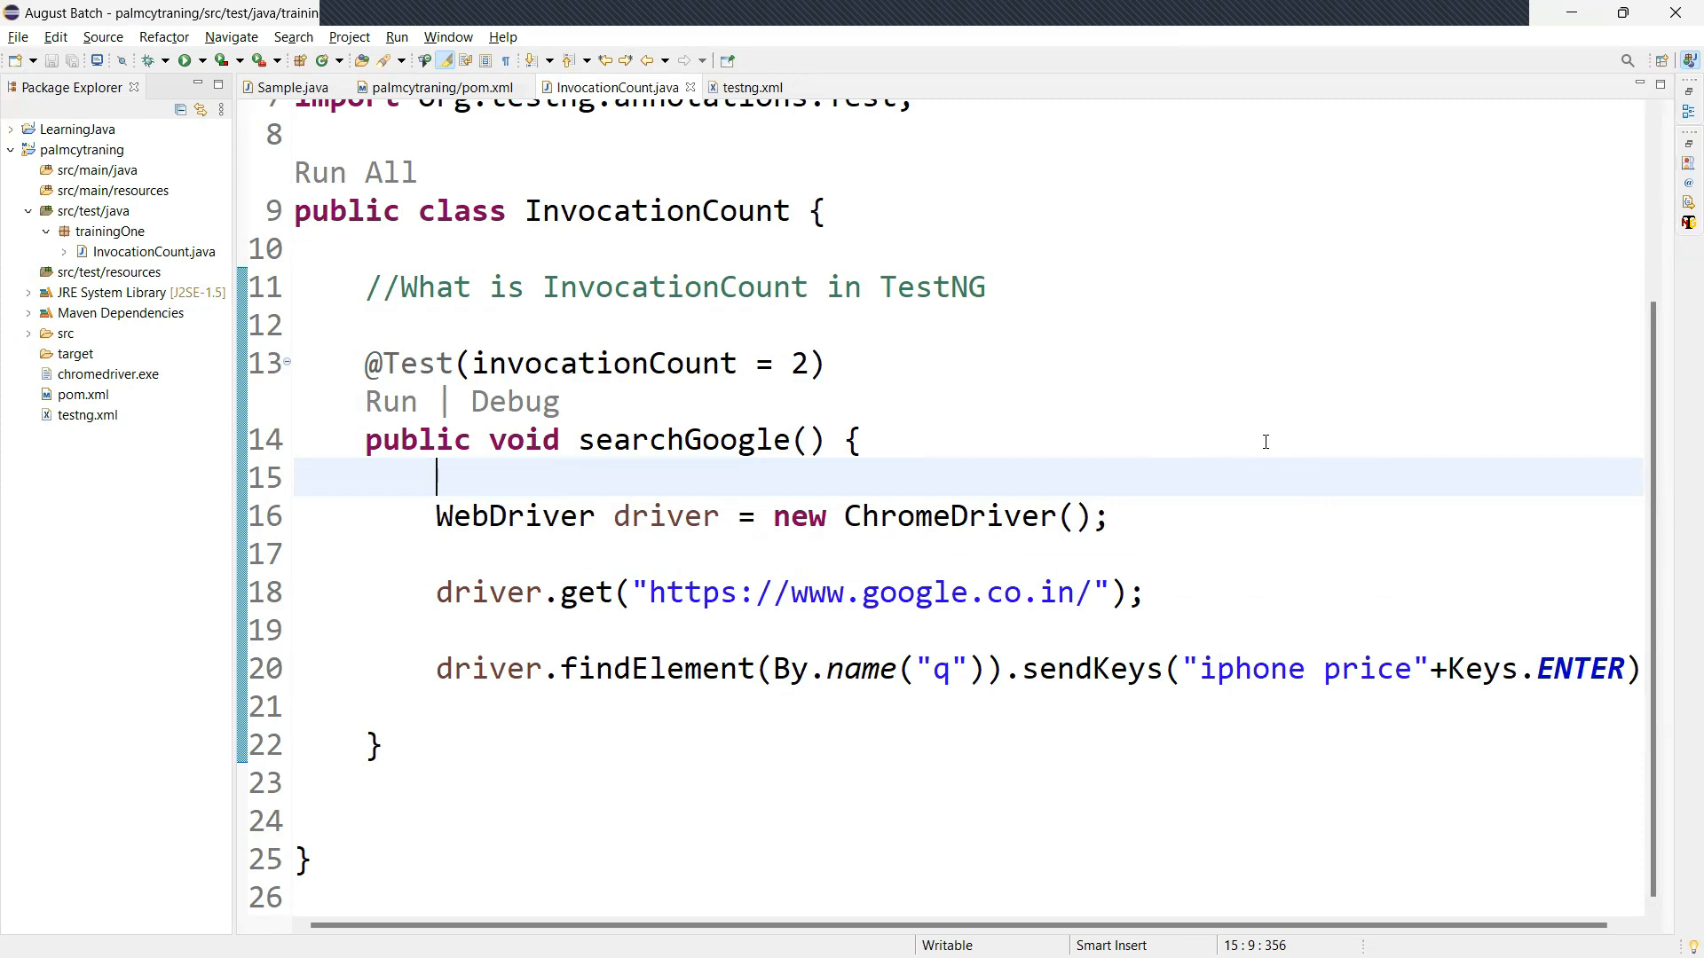